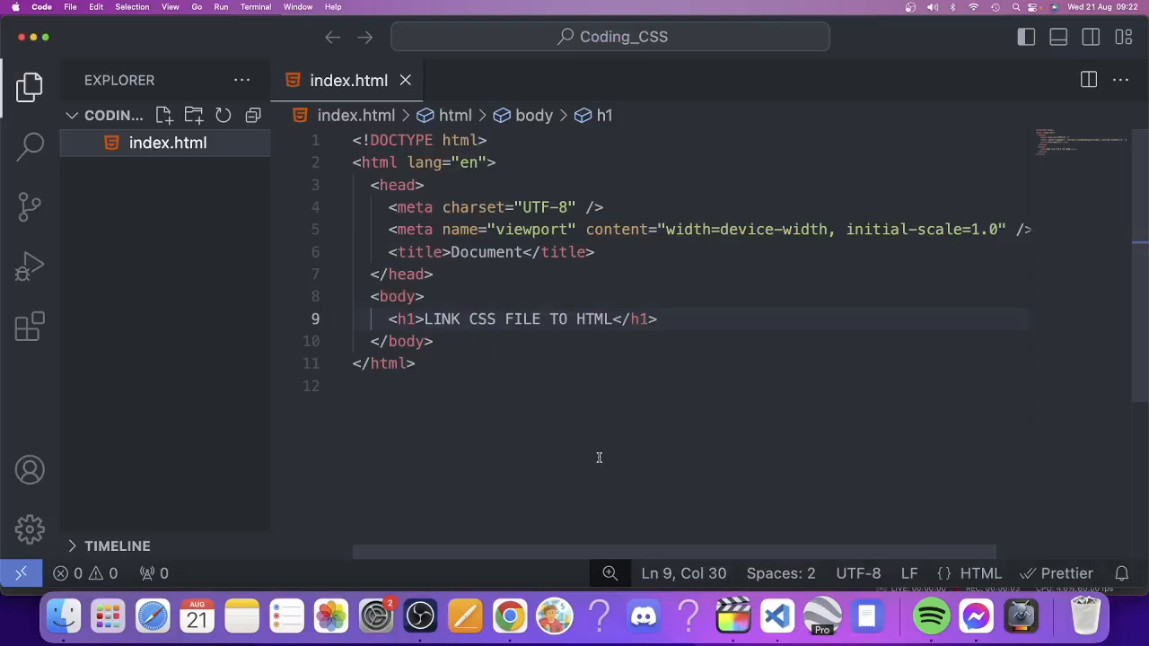
mouse_move(351, 330)
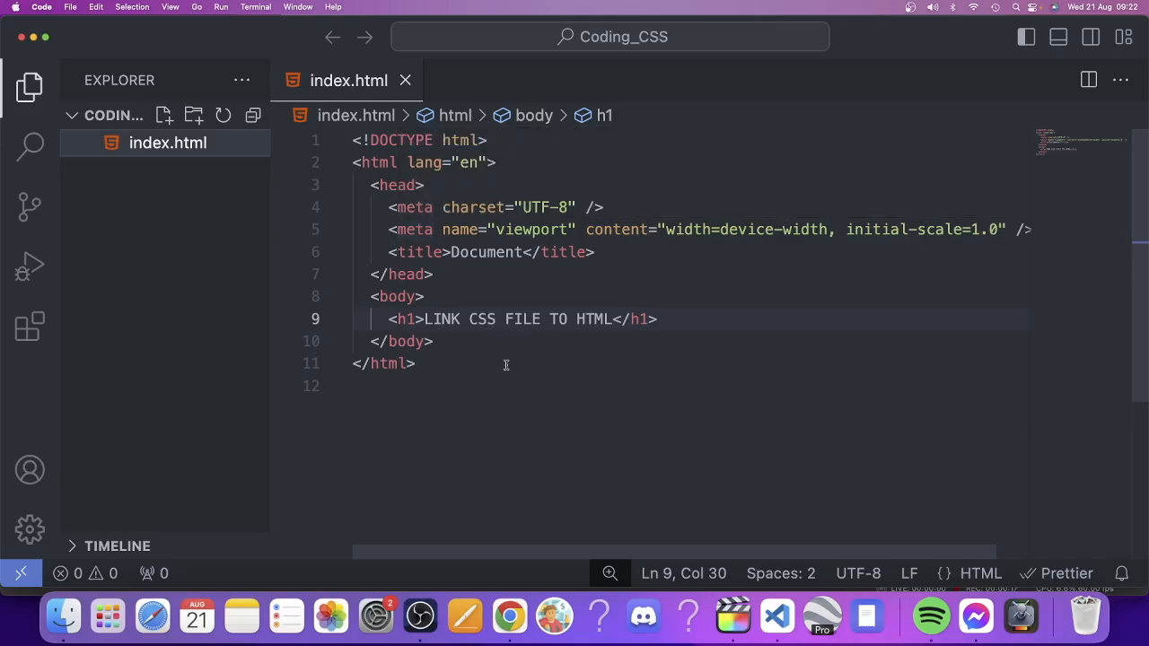
mouse_move(518, 355)
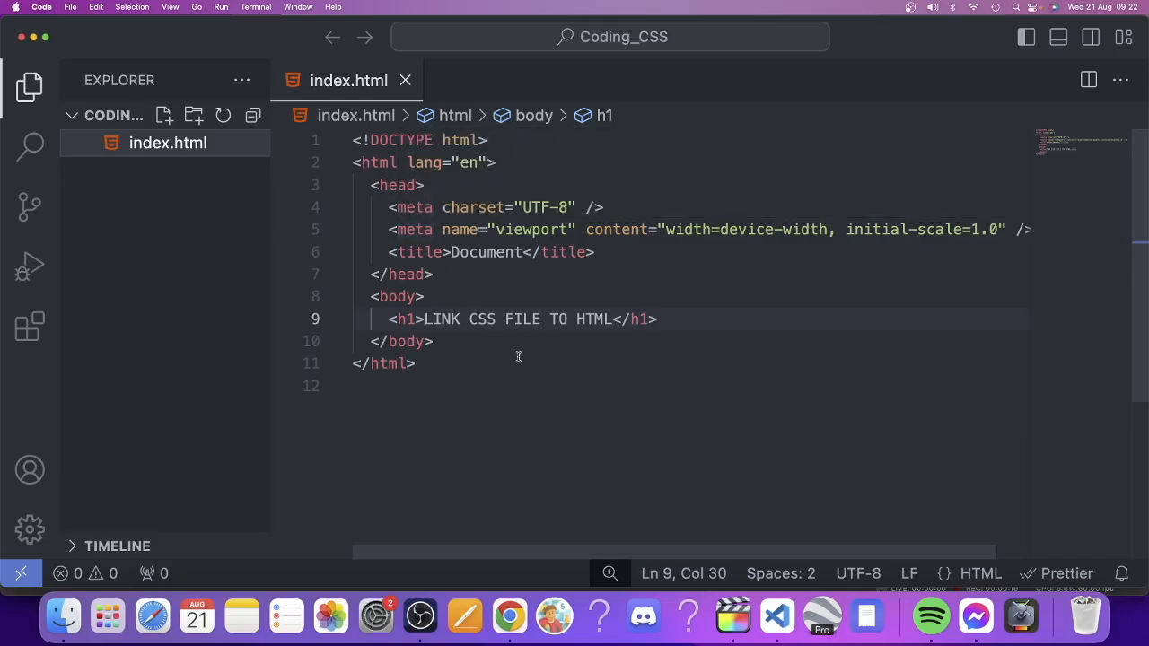
mouse_move(531, 338)
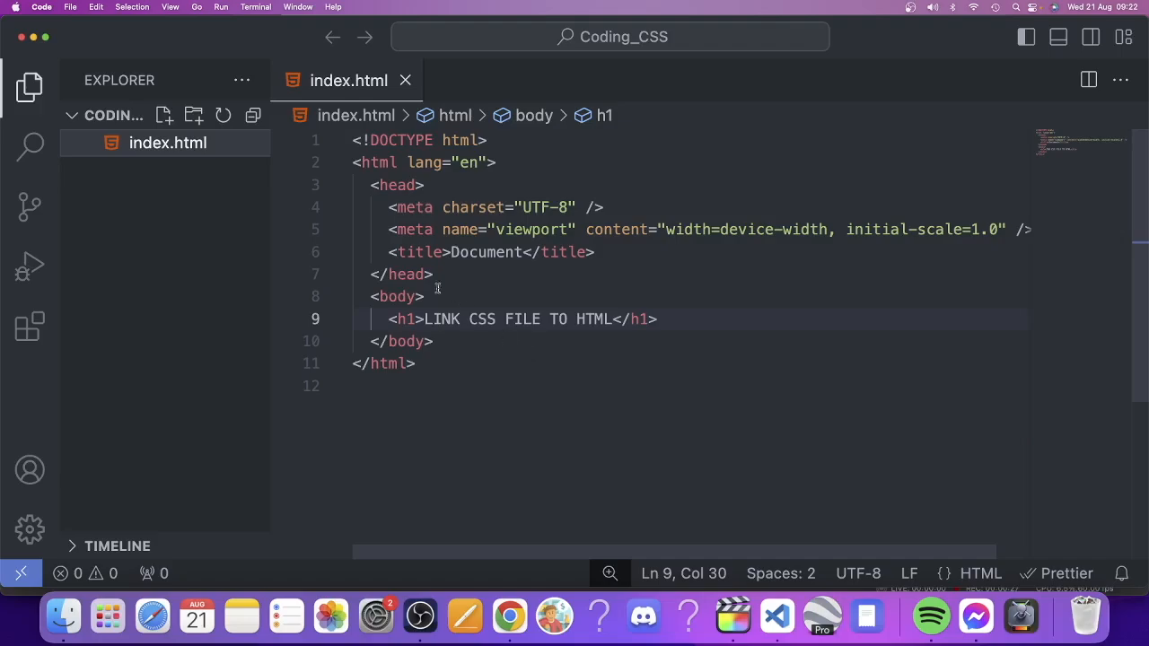
mouse_move(169, 144)
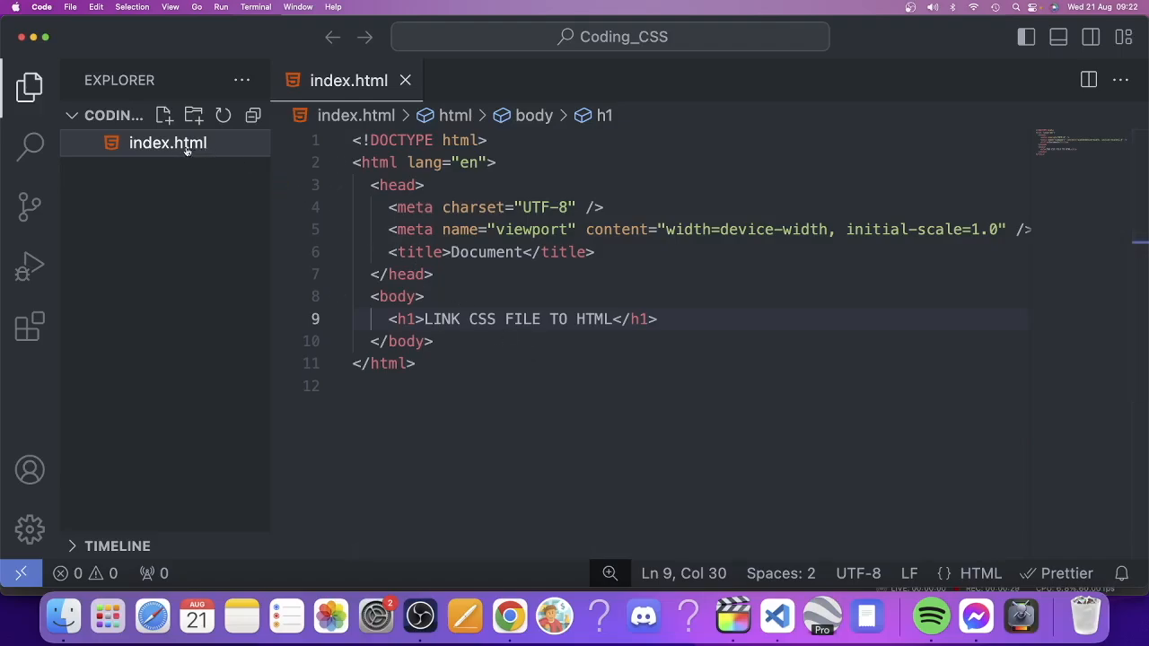
mouse_move(169, 143)
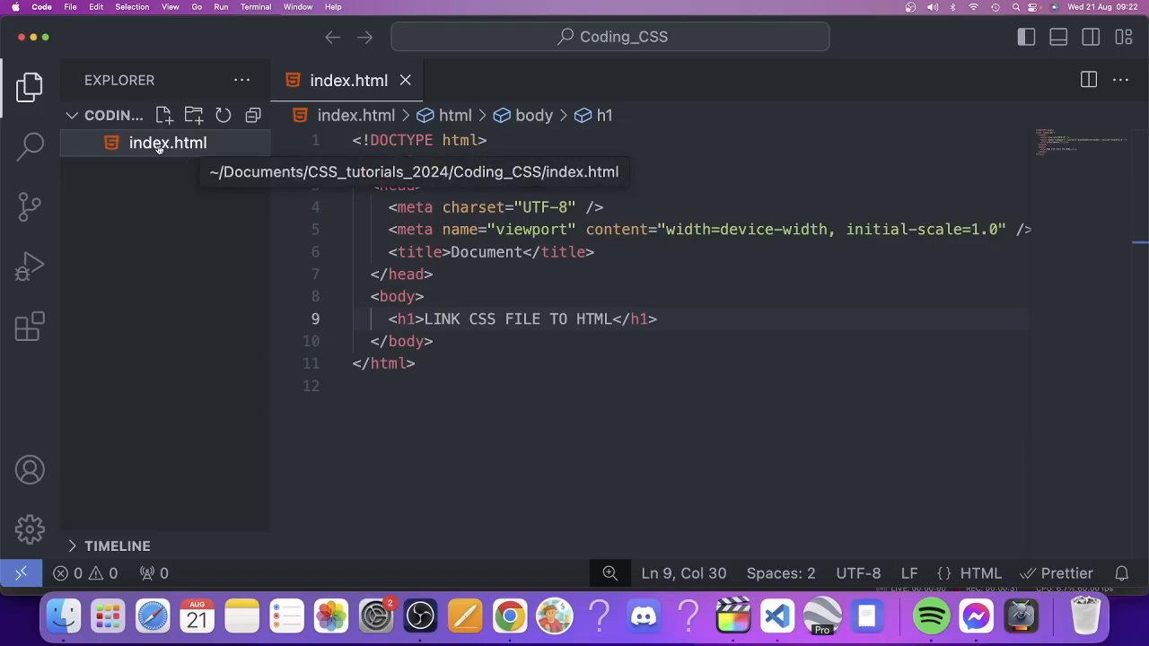
Launch index.html in the default browser from the Explorer context menu.
right_click(168, 143)
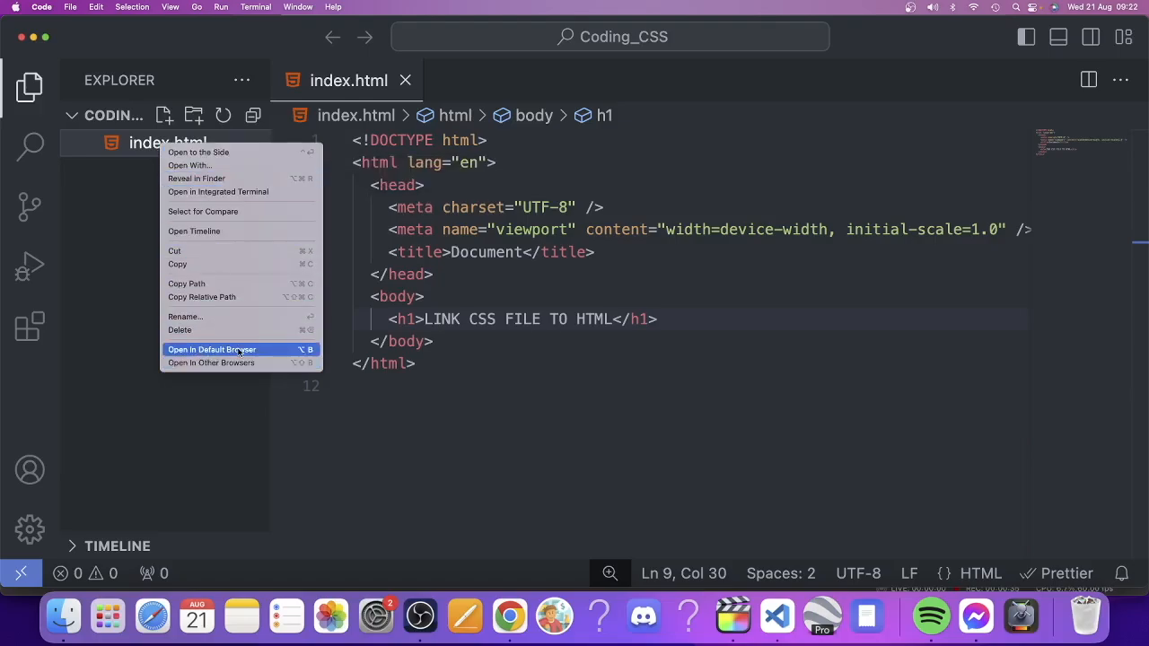
mouse_move(212, 363)
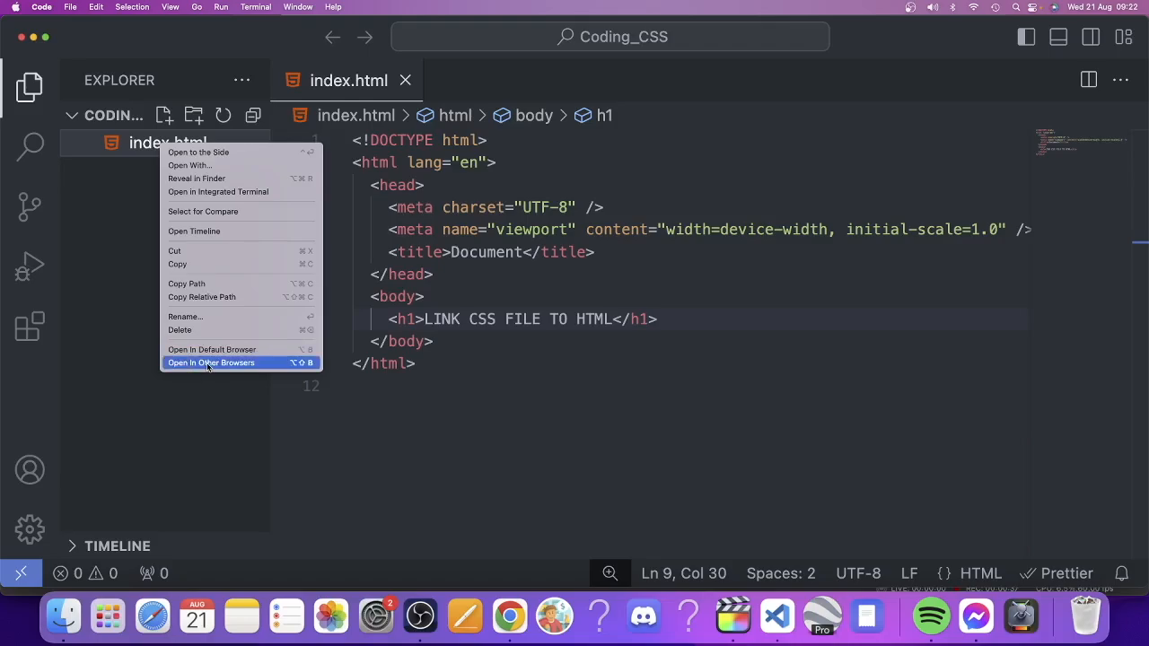
mouse_move(241, 348)
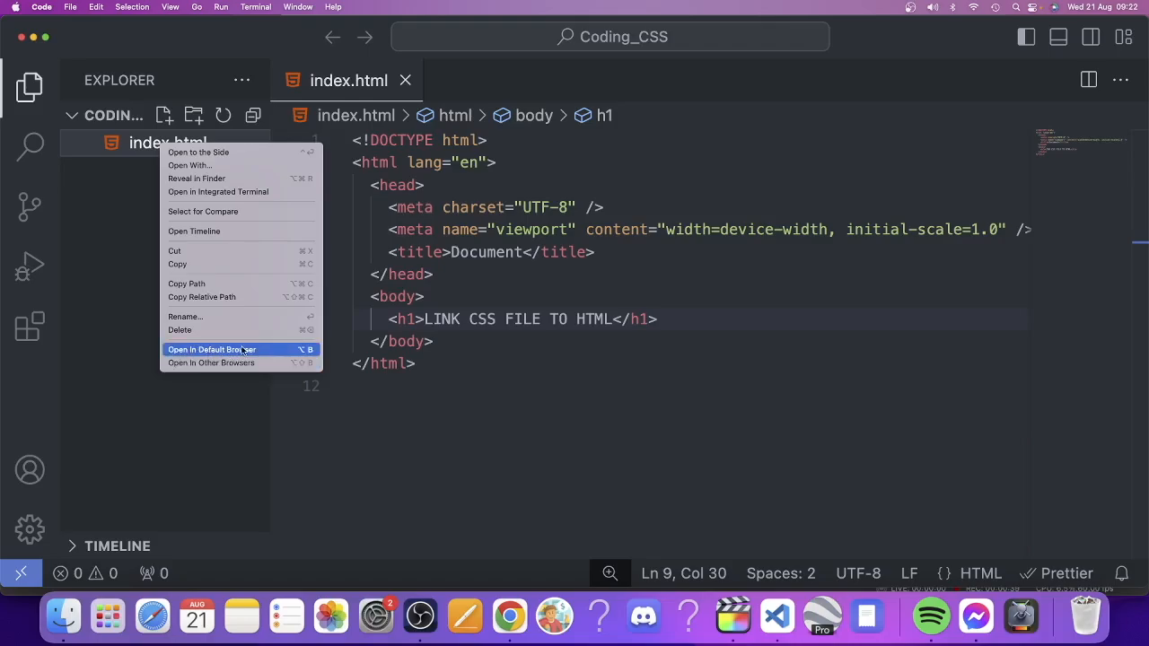
click(212, 348)
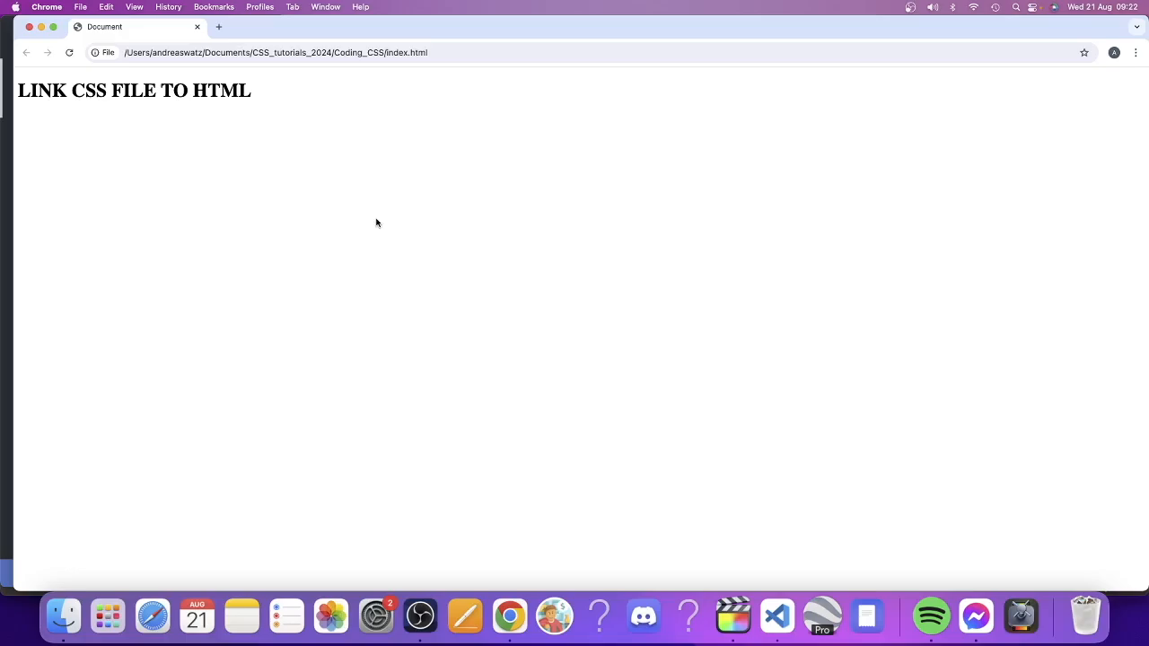
mouse_move(18, 90)
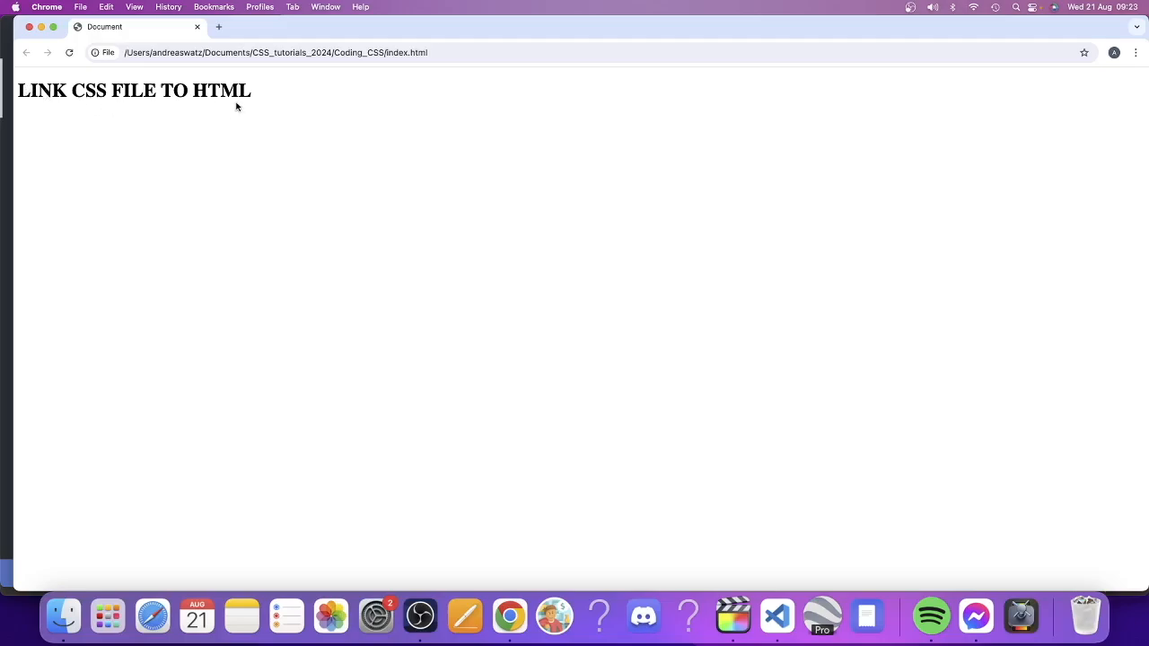
mouse_move(210, 93)
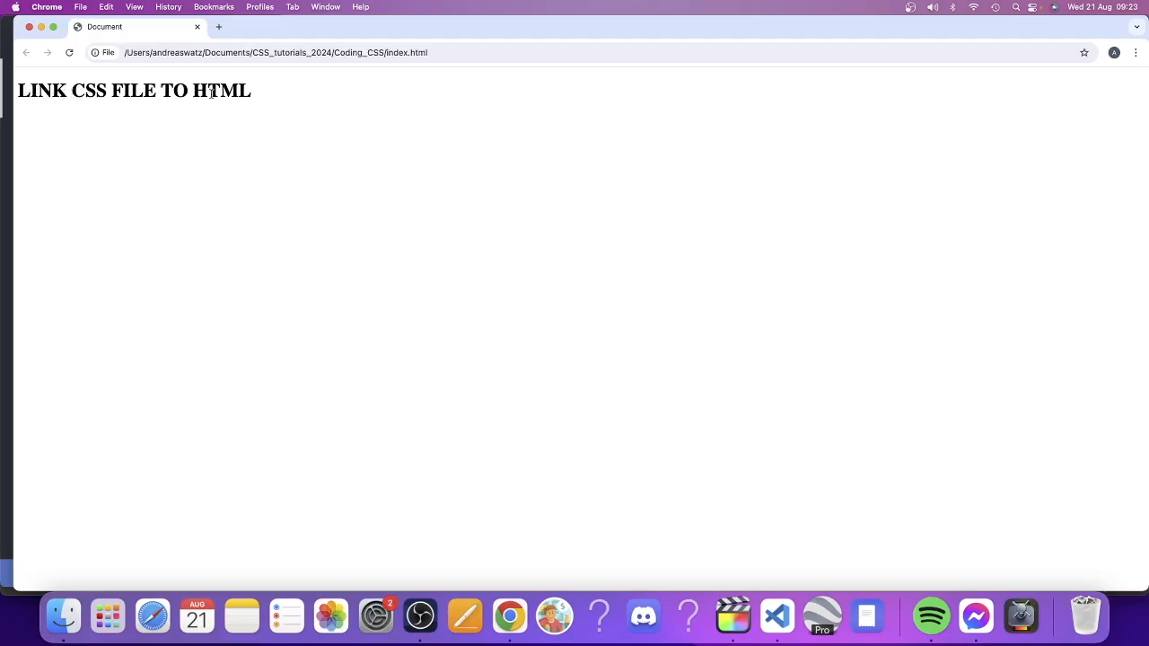
Compare the unstyled page in Chrome with the index.html code, ending in the editor.
click(775, 615)
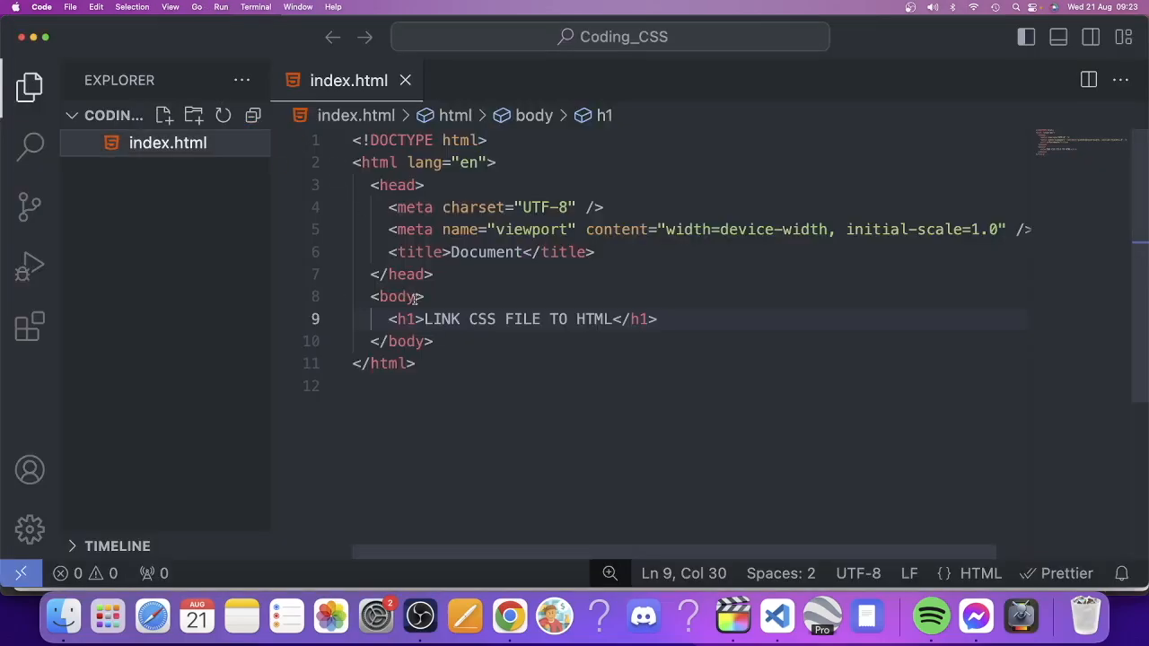
mouse_move(395, 296)
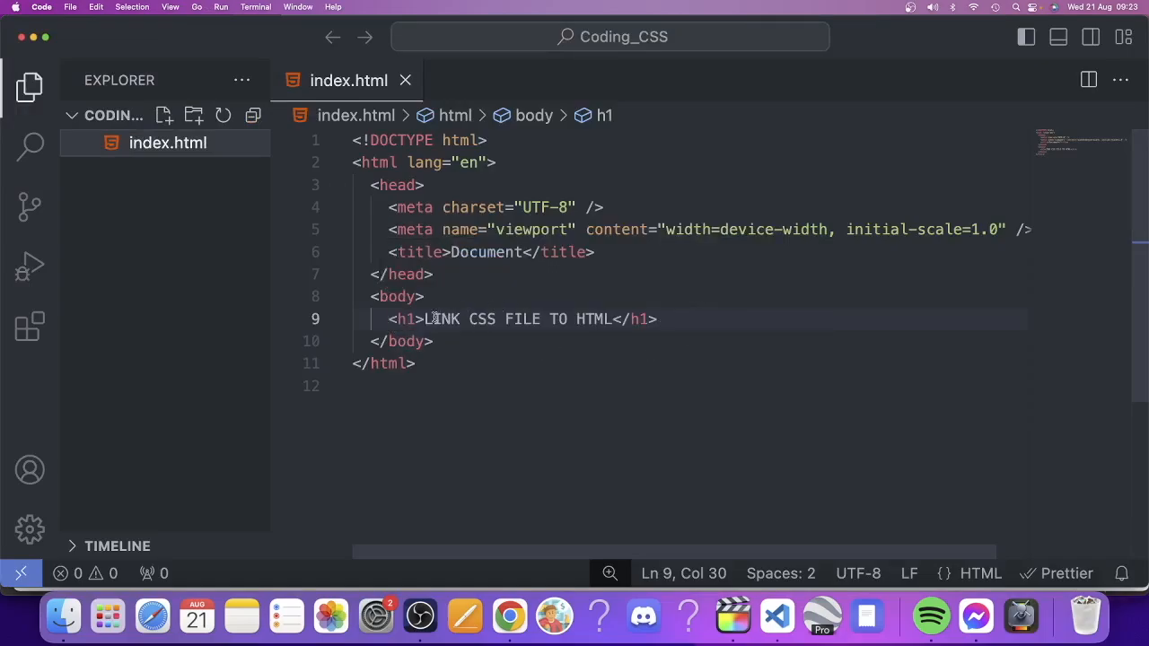
click(510, 616)
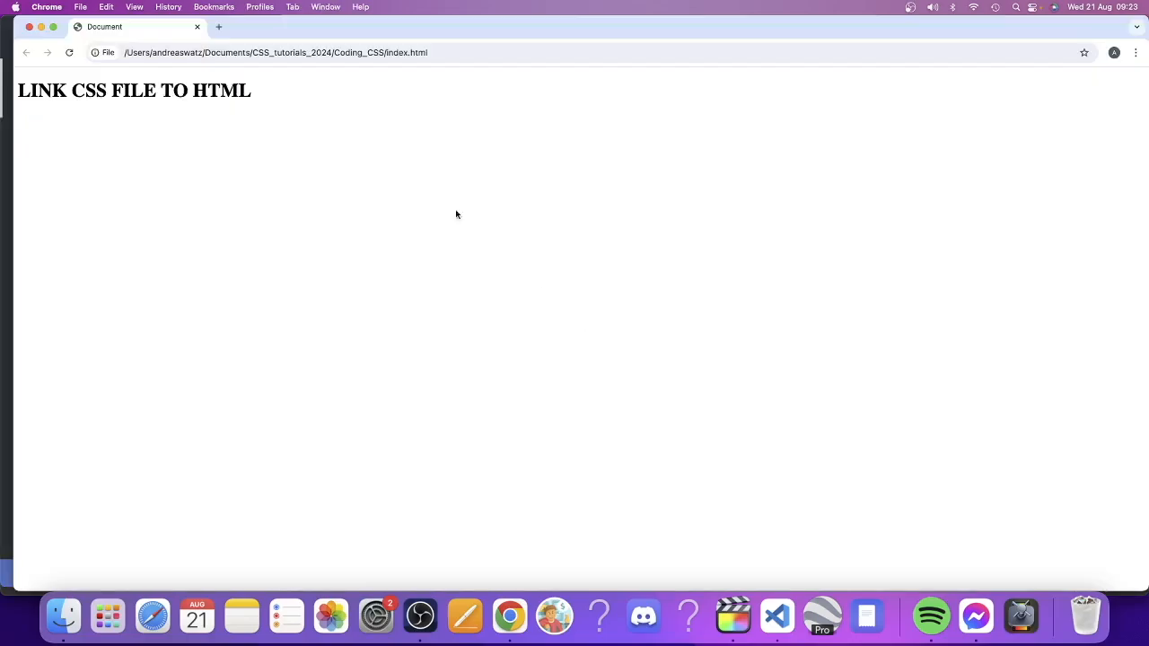
mouse_move(242, 124)
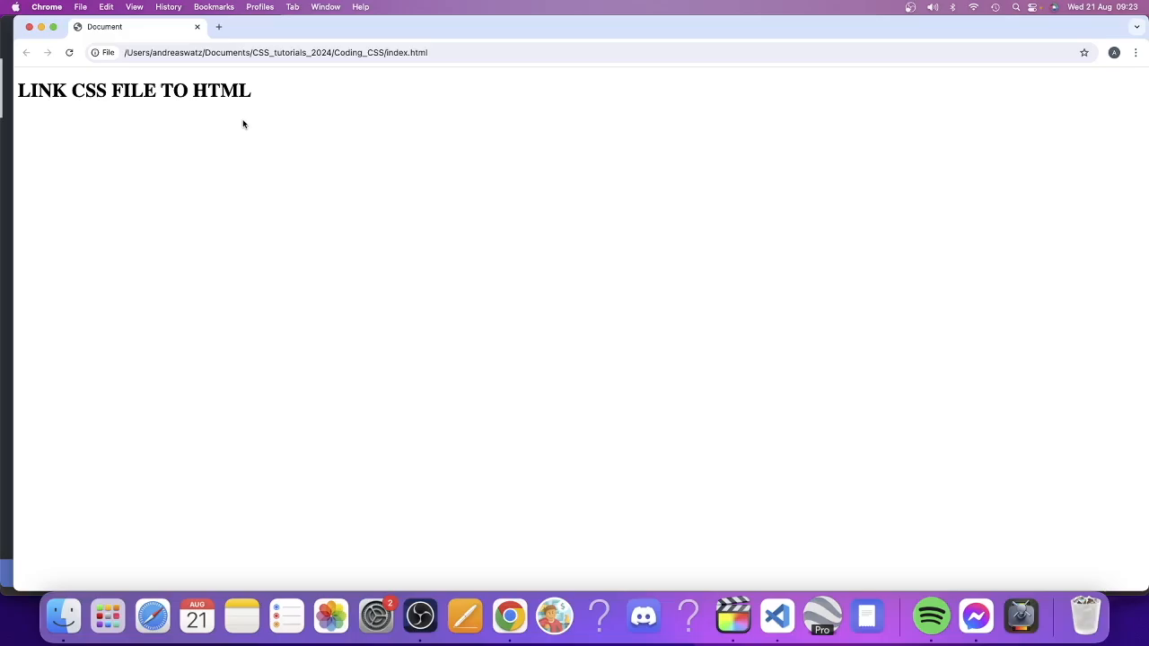
click(775, 616)
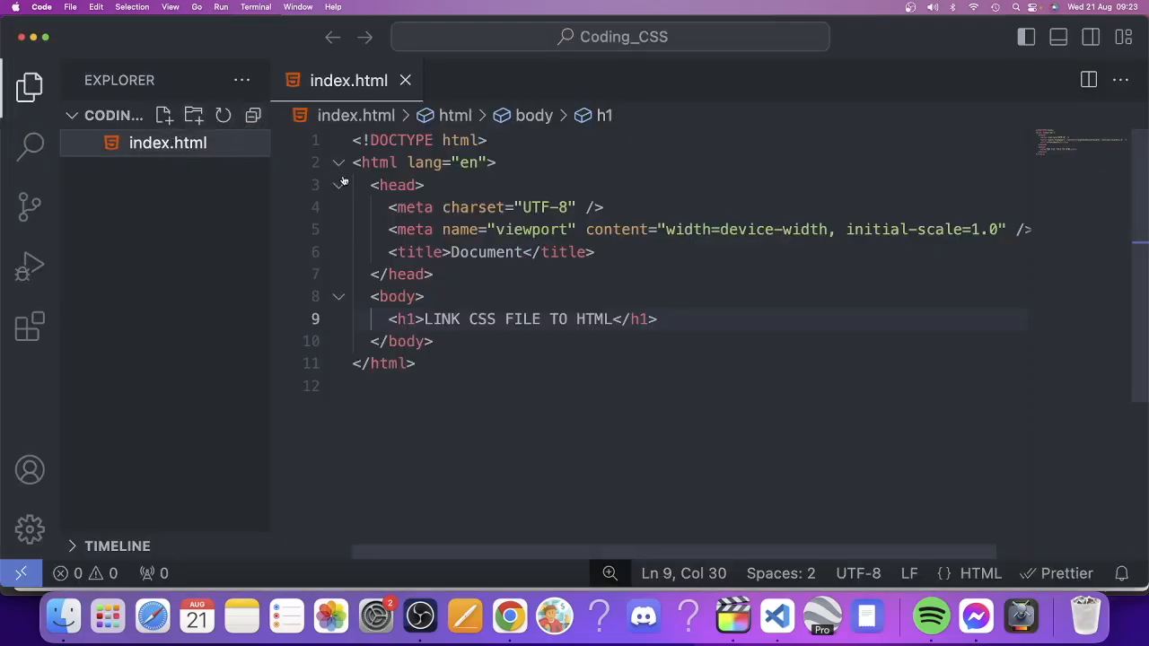
mouse_move(119, 190)
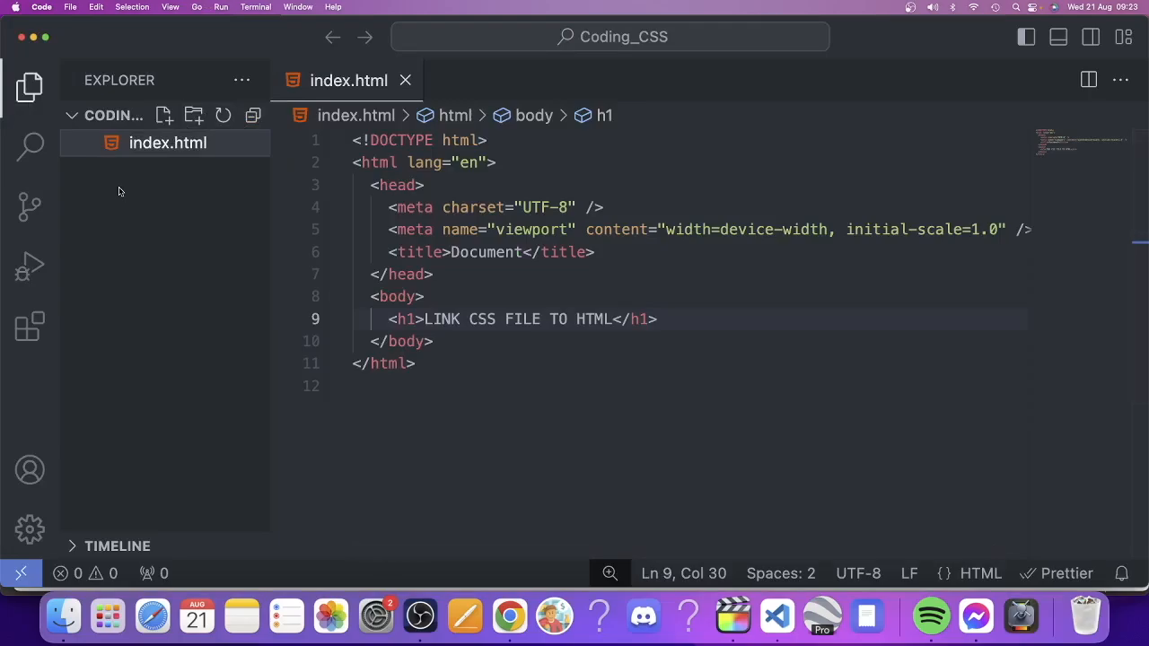
Create a new empty file named style.css in the Coding_CSS project folder.
right_click(116, 191)
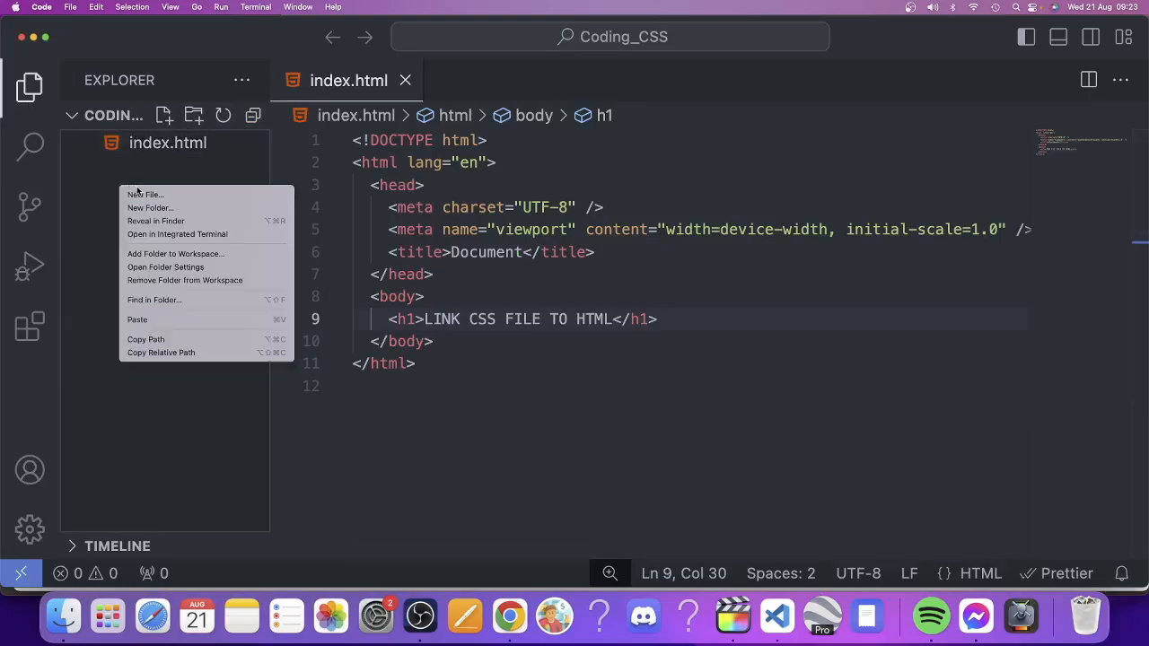
click(144, 194)
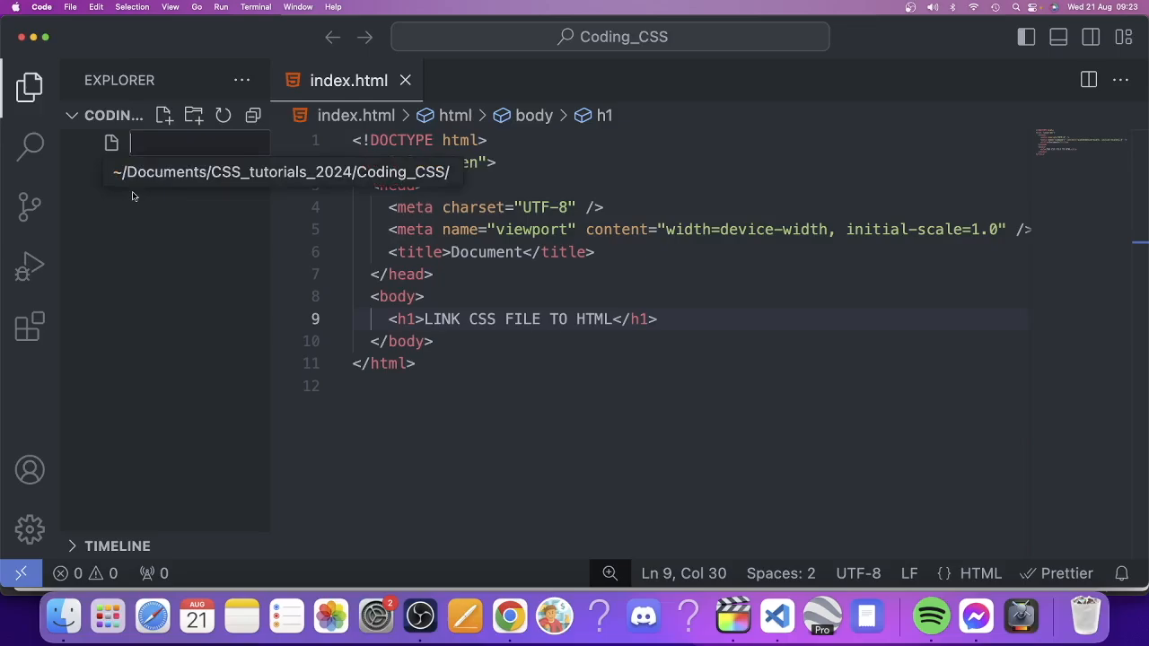
text(sty)
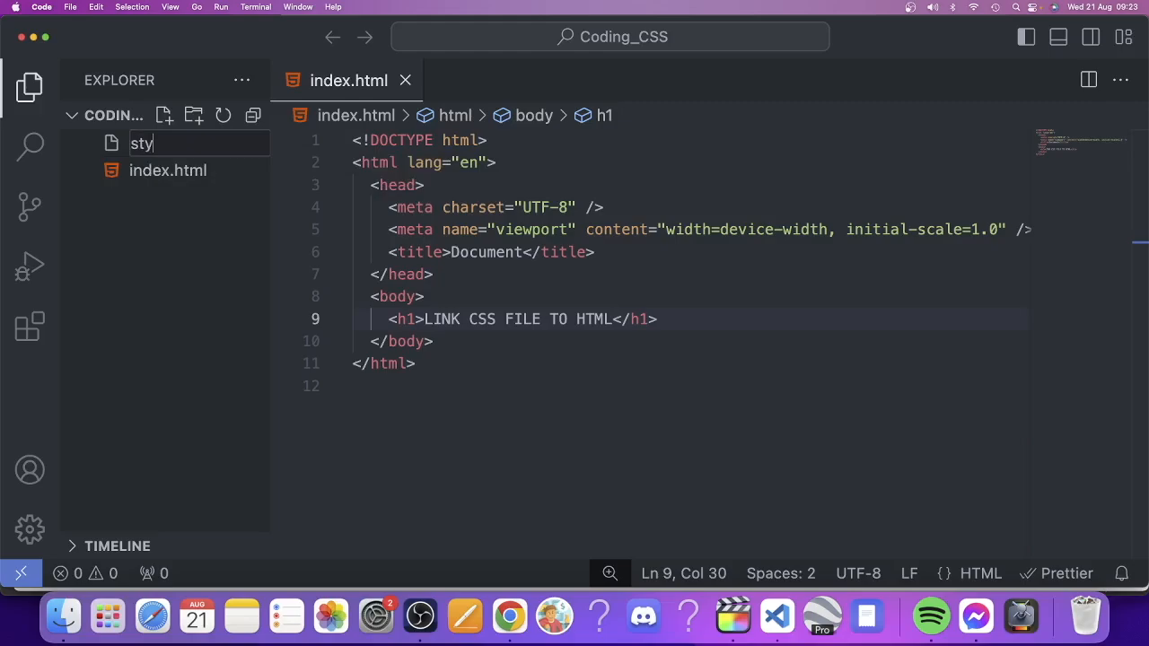
text(le)
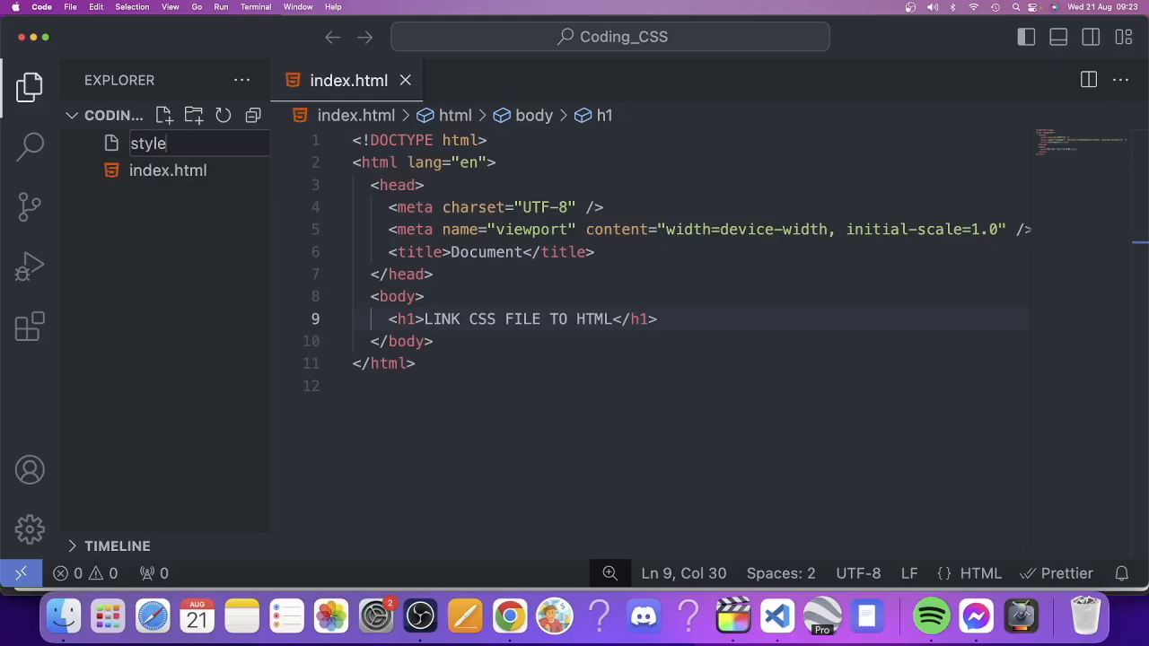
text(.)
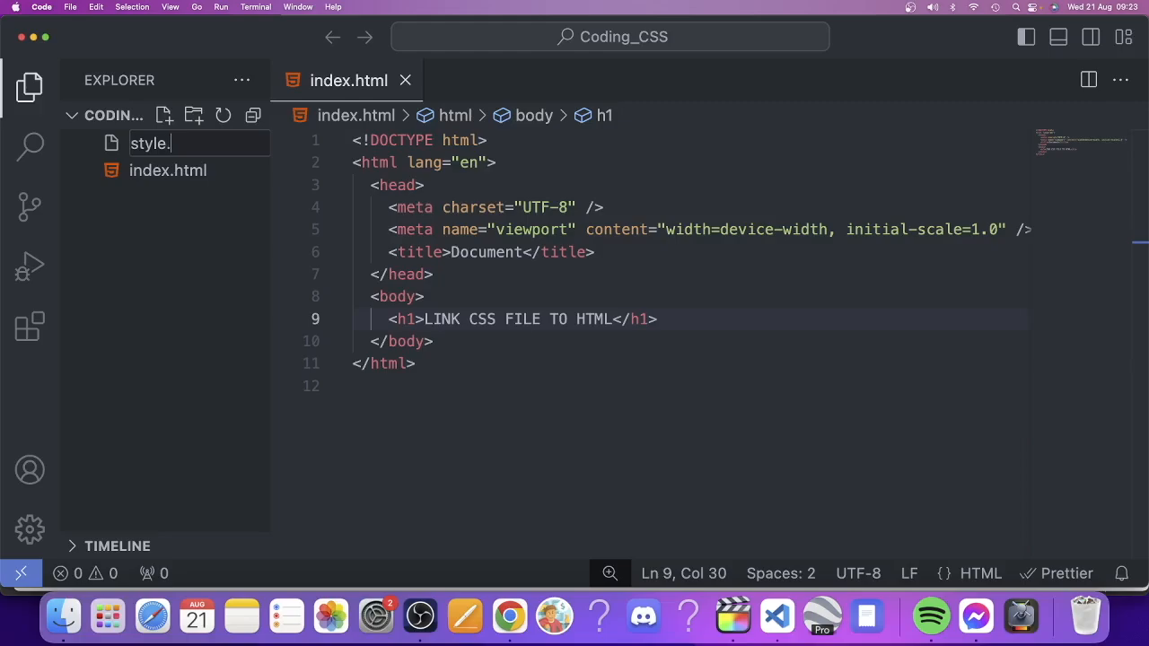
text(css)
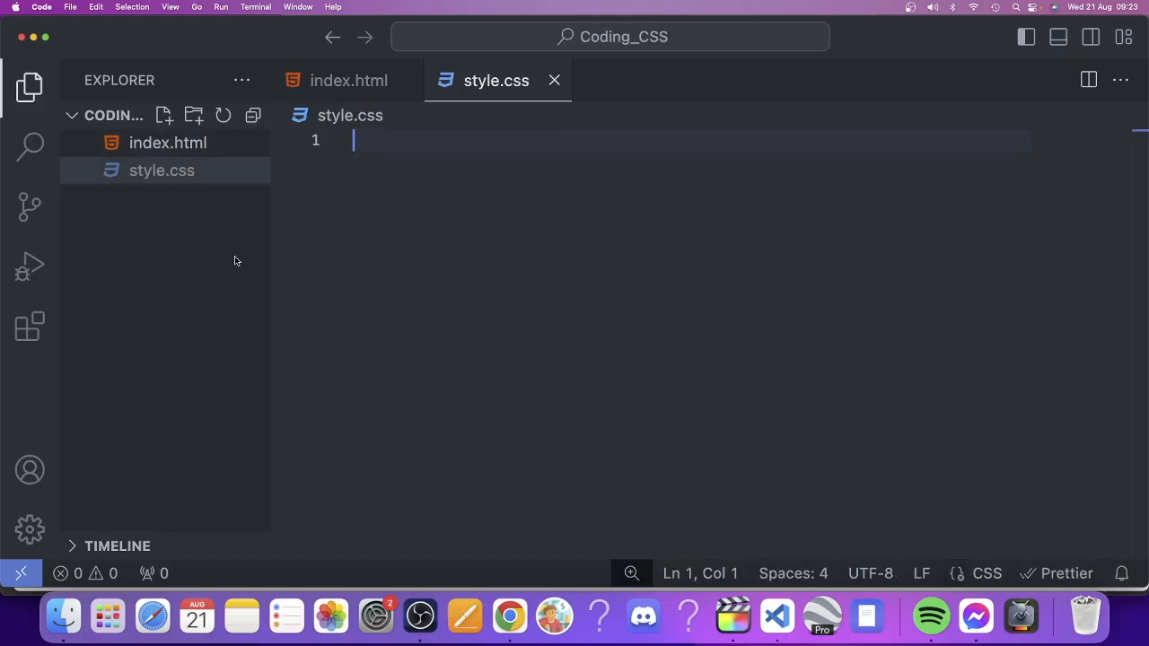
mouse_move(169, 144)
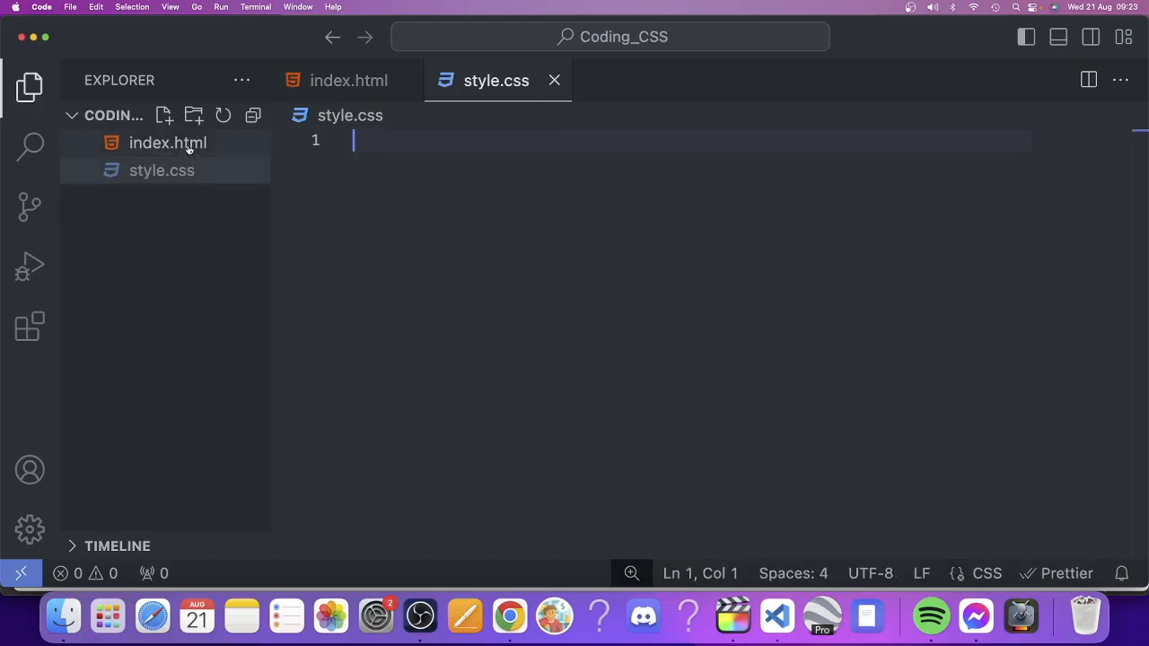
Add <link rel="stylesheet" href="/"> on the empty line in index.html's head.
click(349, 79)
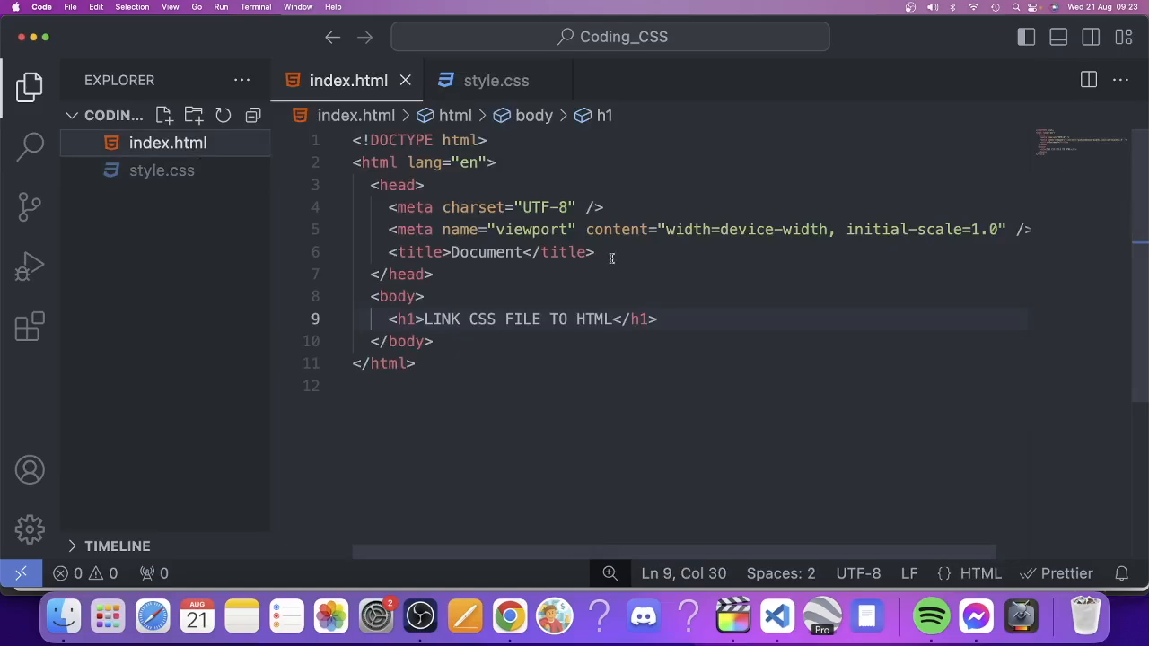
mouse_move(395, 185)
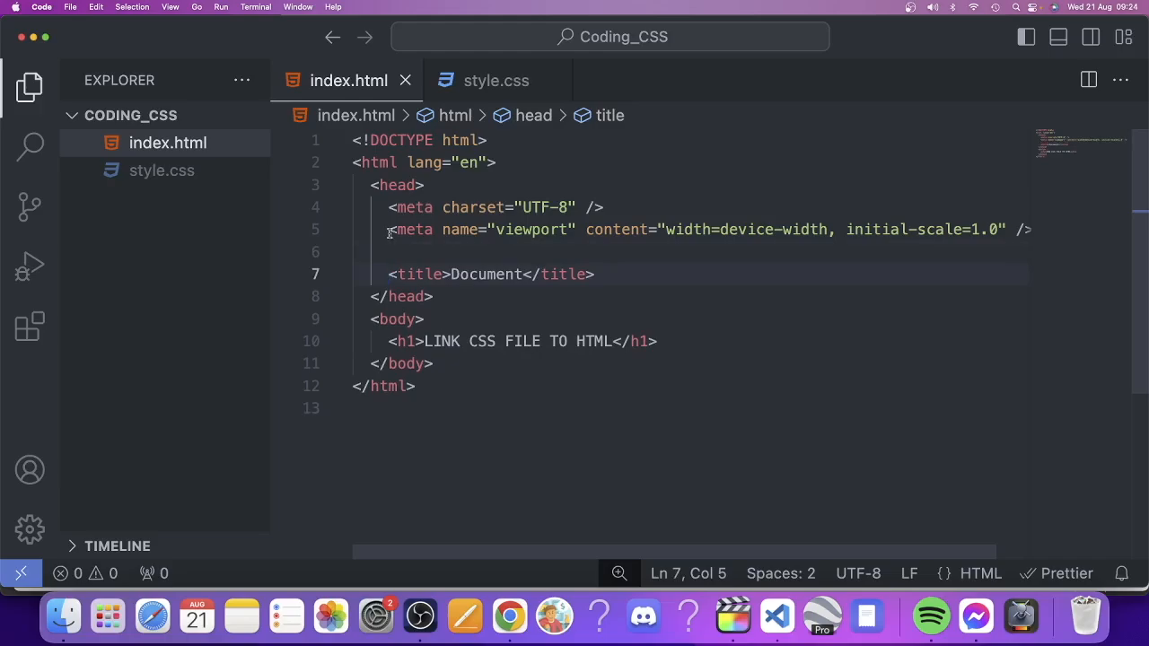
click(391, 252)
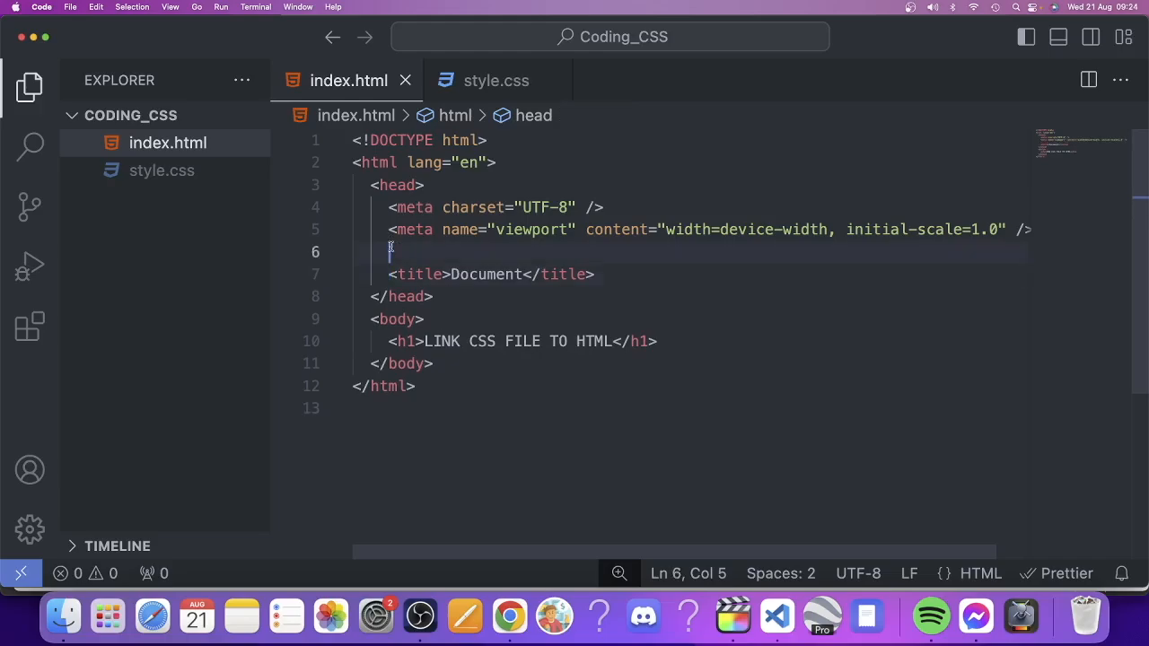
mouse_move(221, 216)
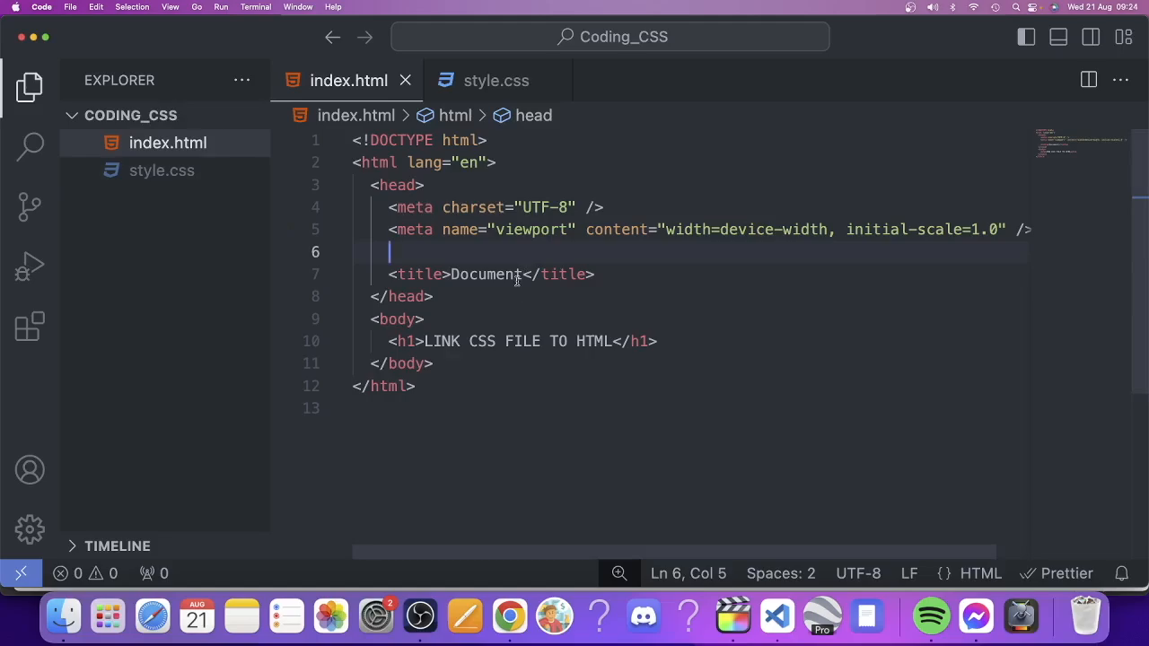
text(<)
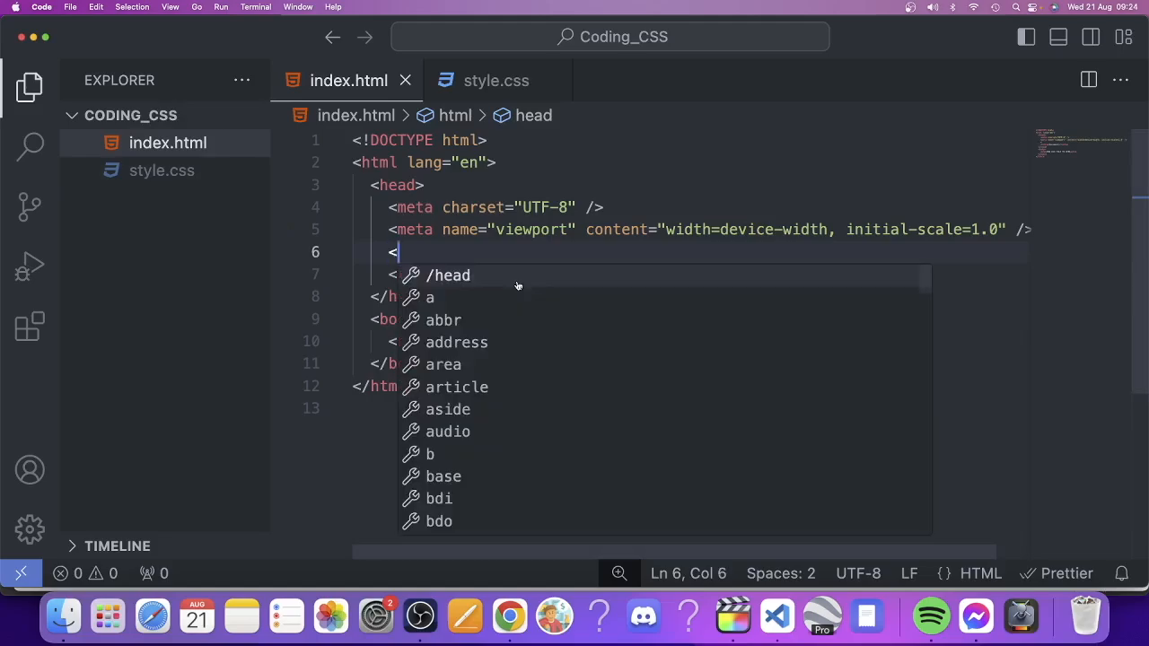
text(link)
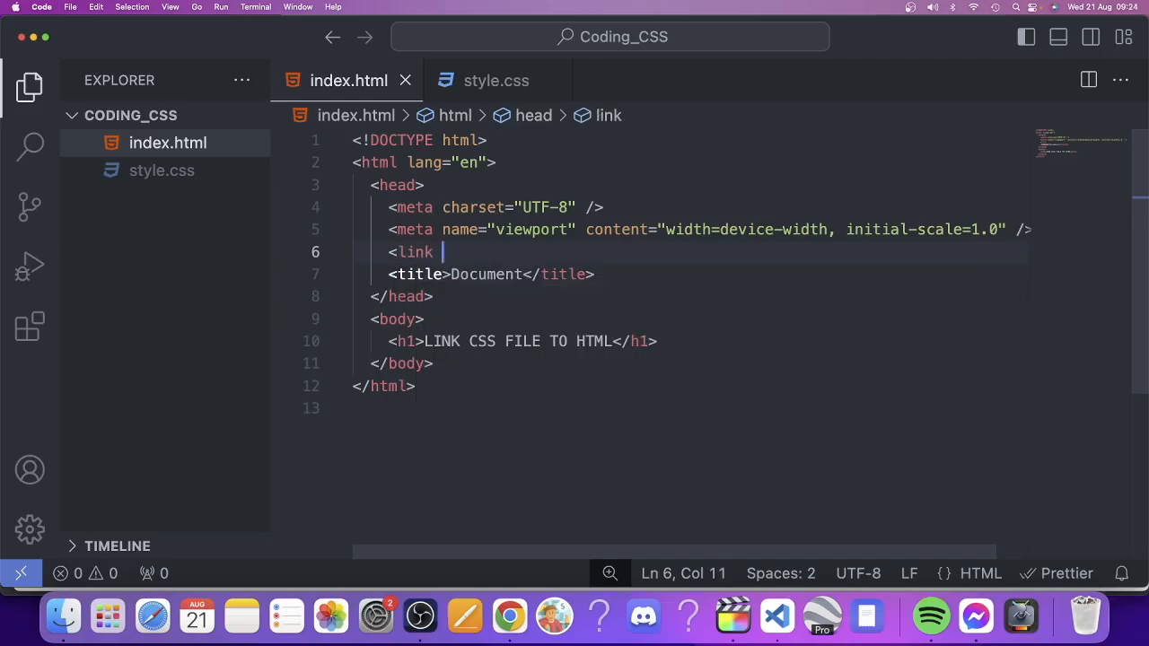
text(rel=")
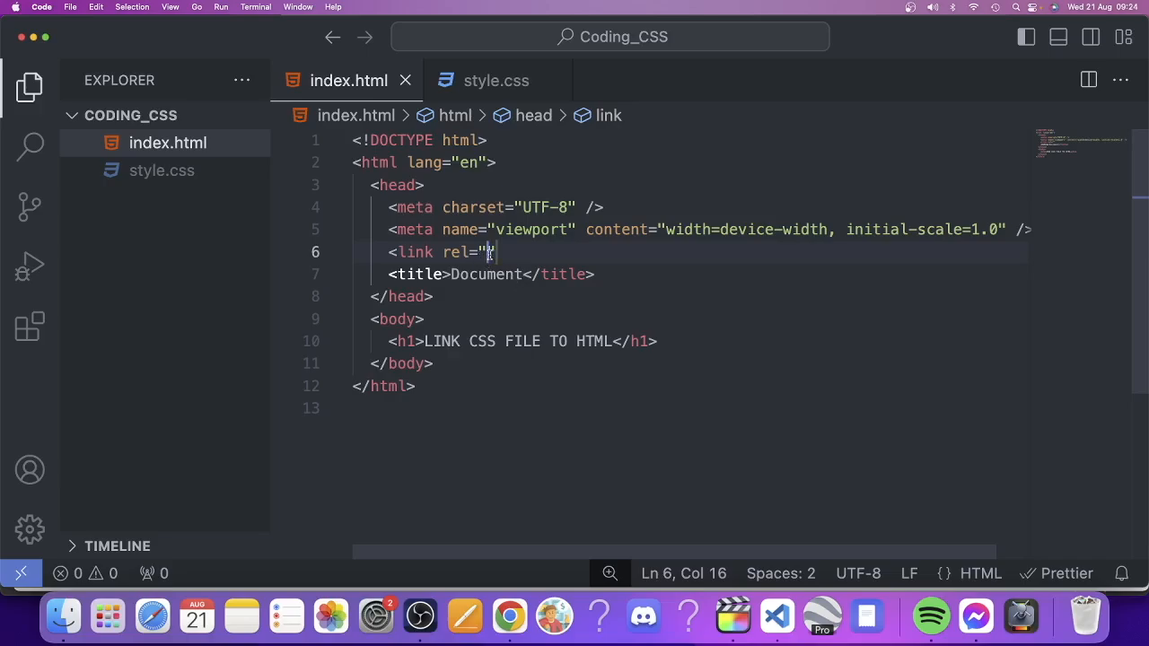
text(stylesheet)
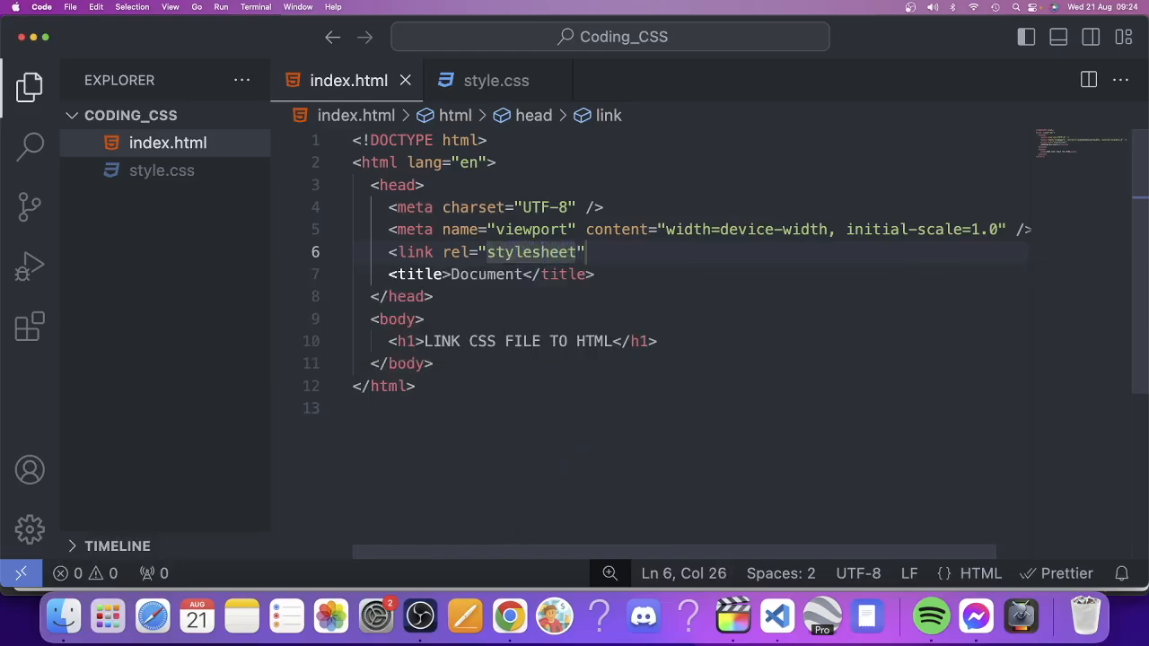
key(Right)
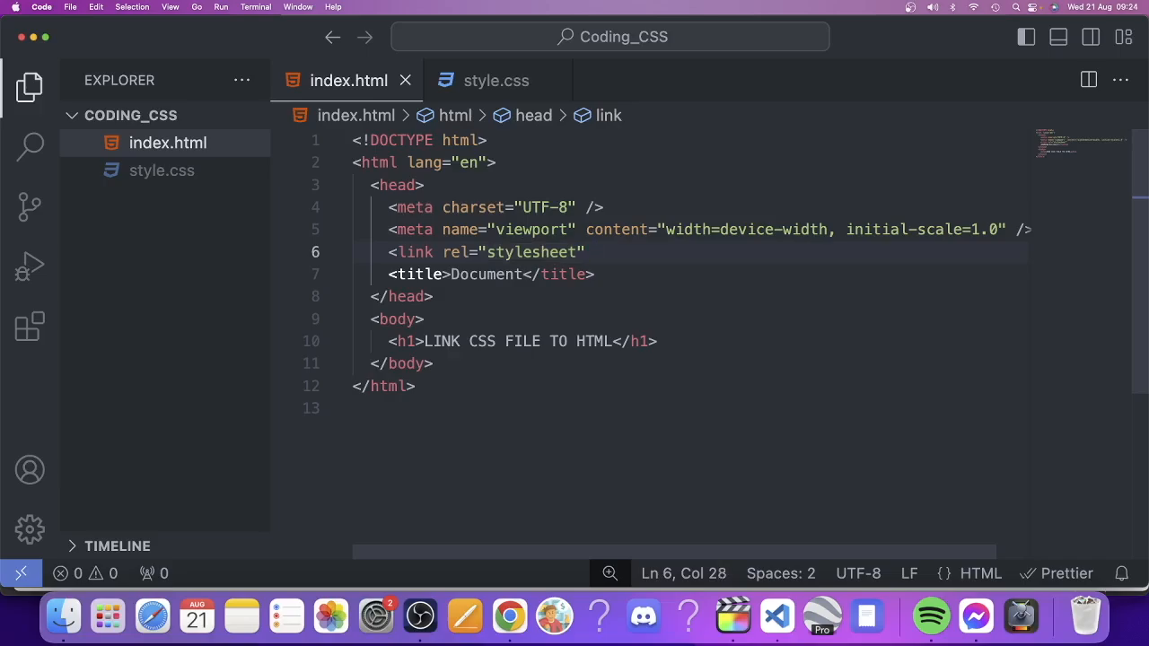
text(href=")
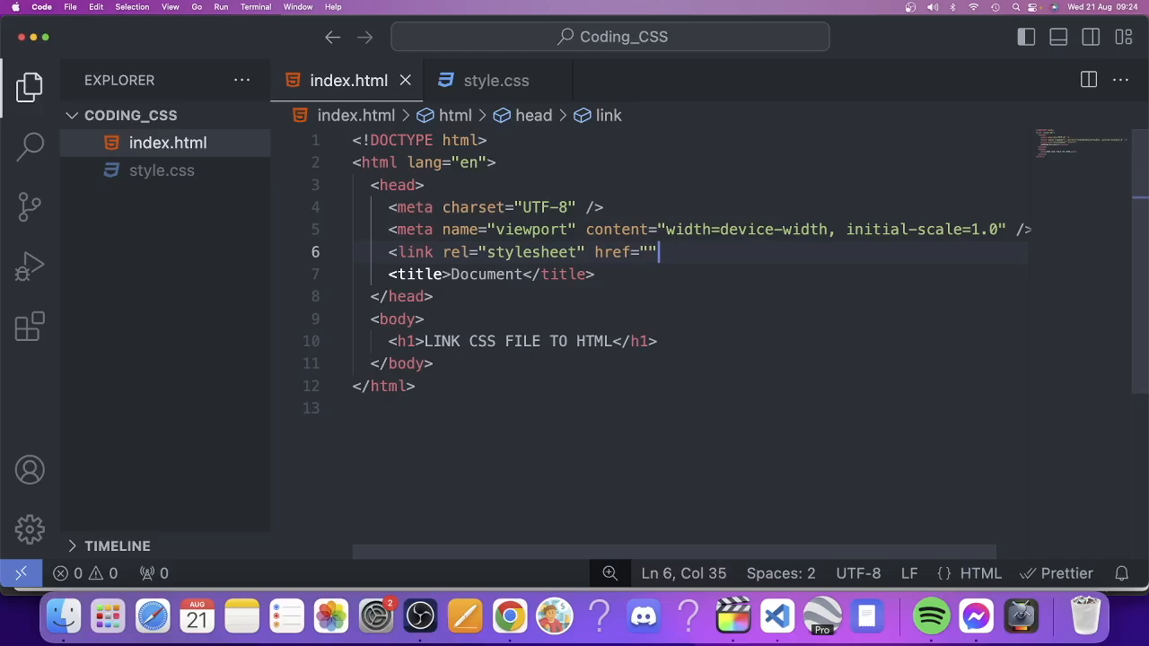
text(>)
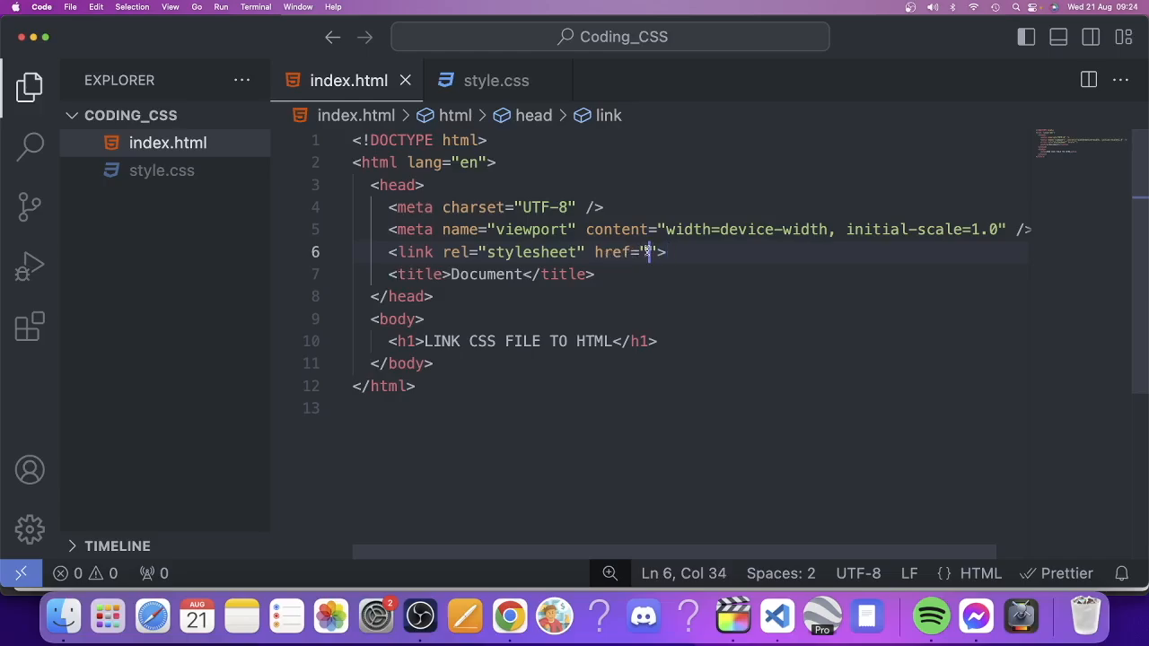
mouse_move(140, 186)
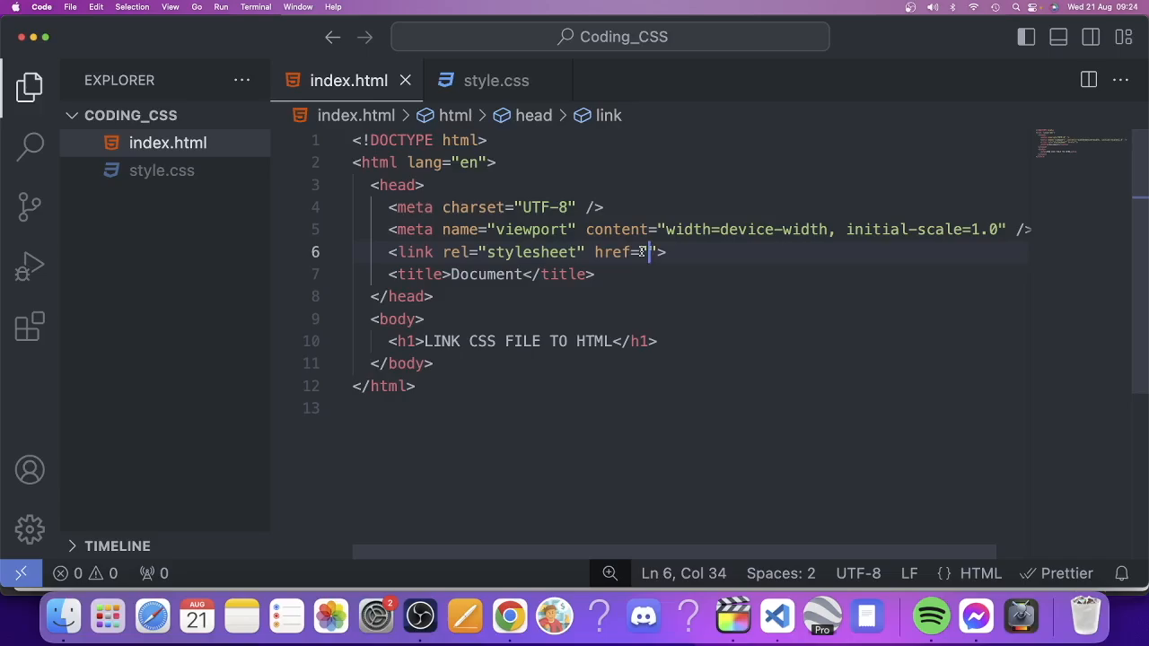
text(/)
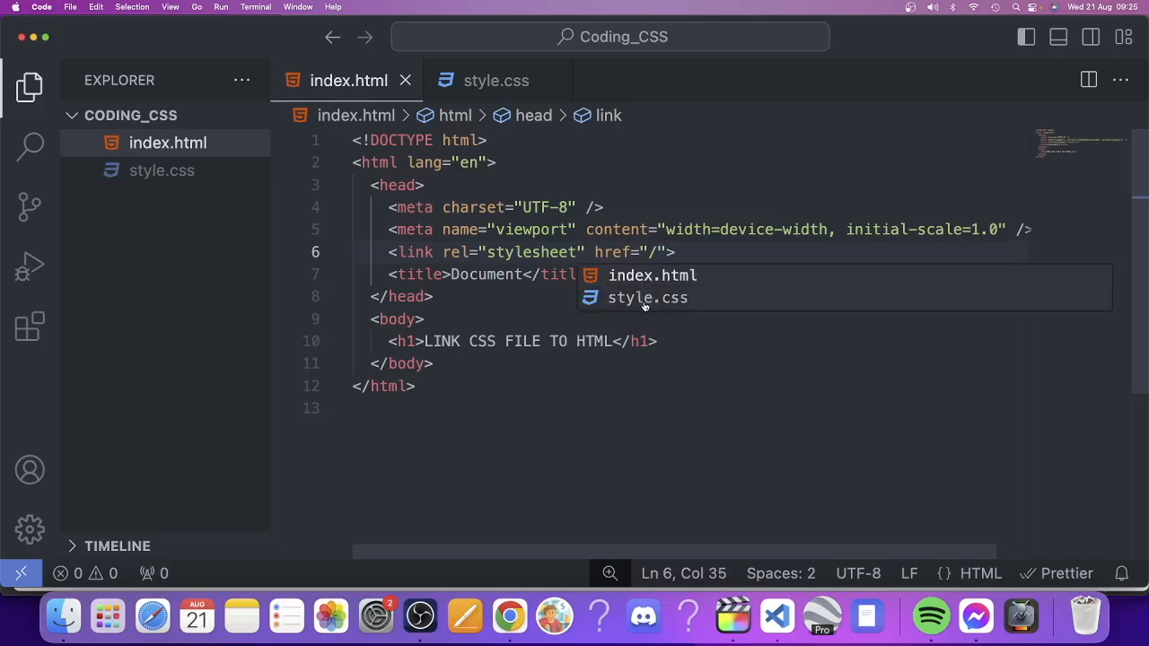
mouse_move(638, 298)
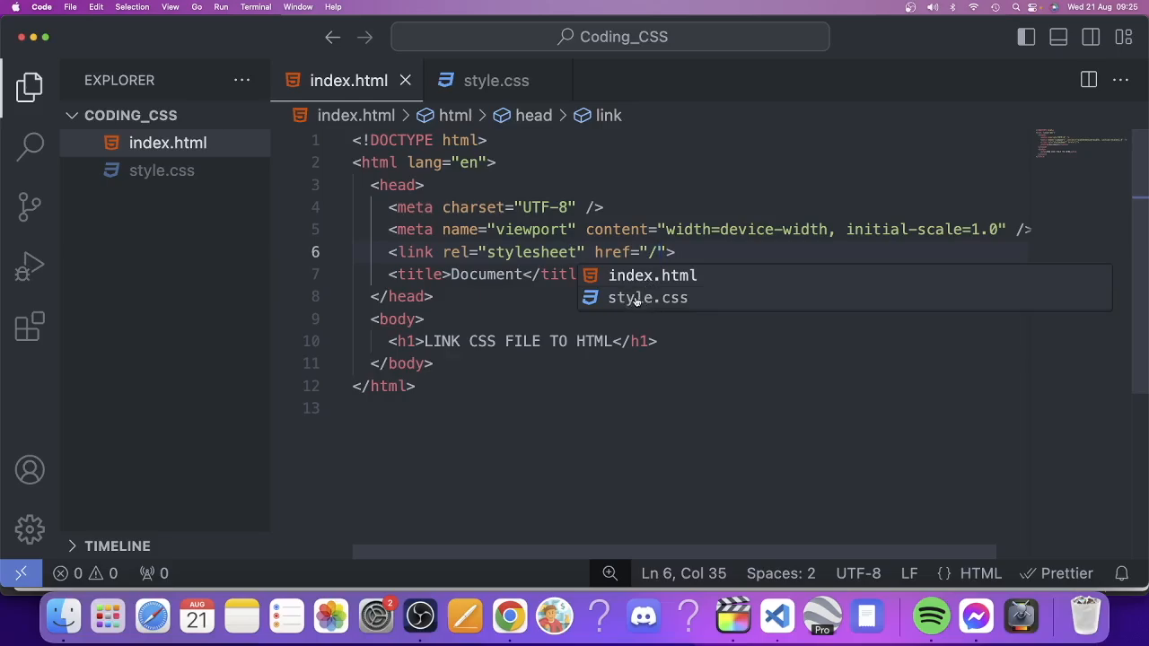
Point the link tag's href to style.css via autocomplete and return to style.css.
click(646, 298)
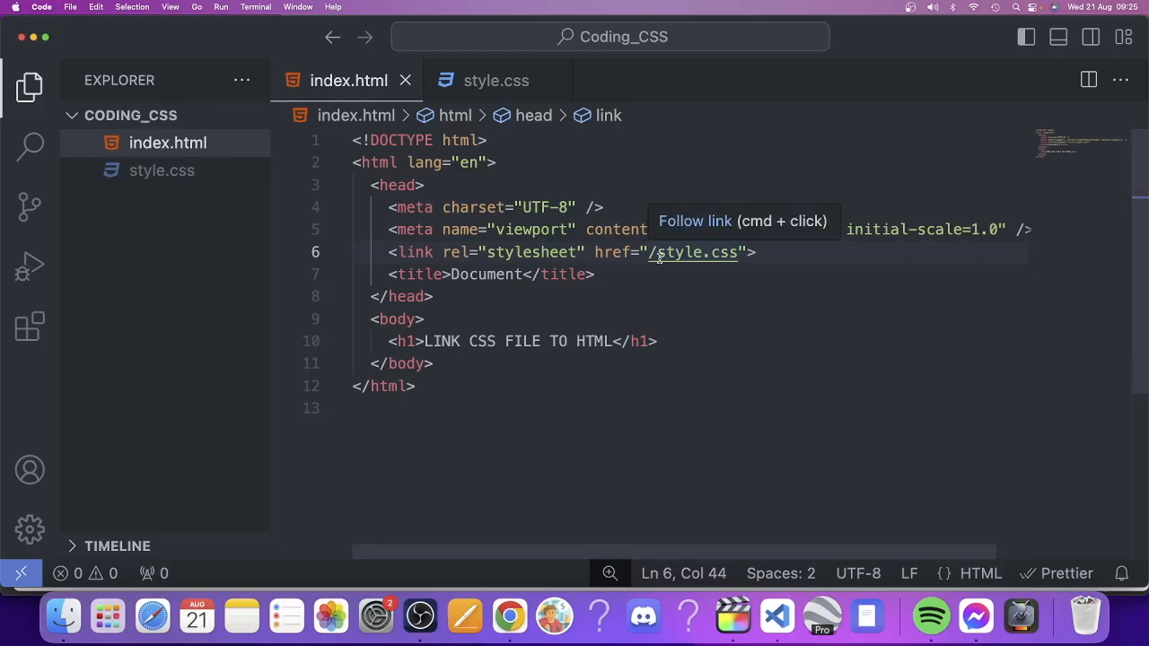
mouse_move(772, 266)
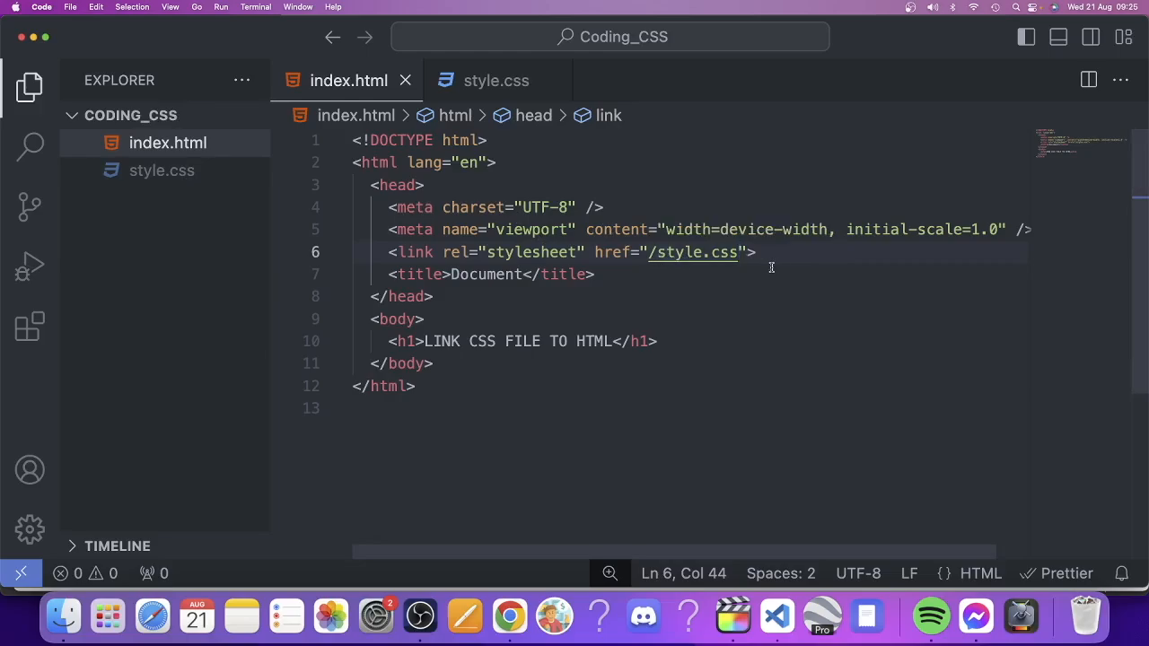
click(656, 252)
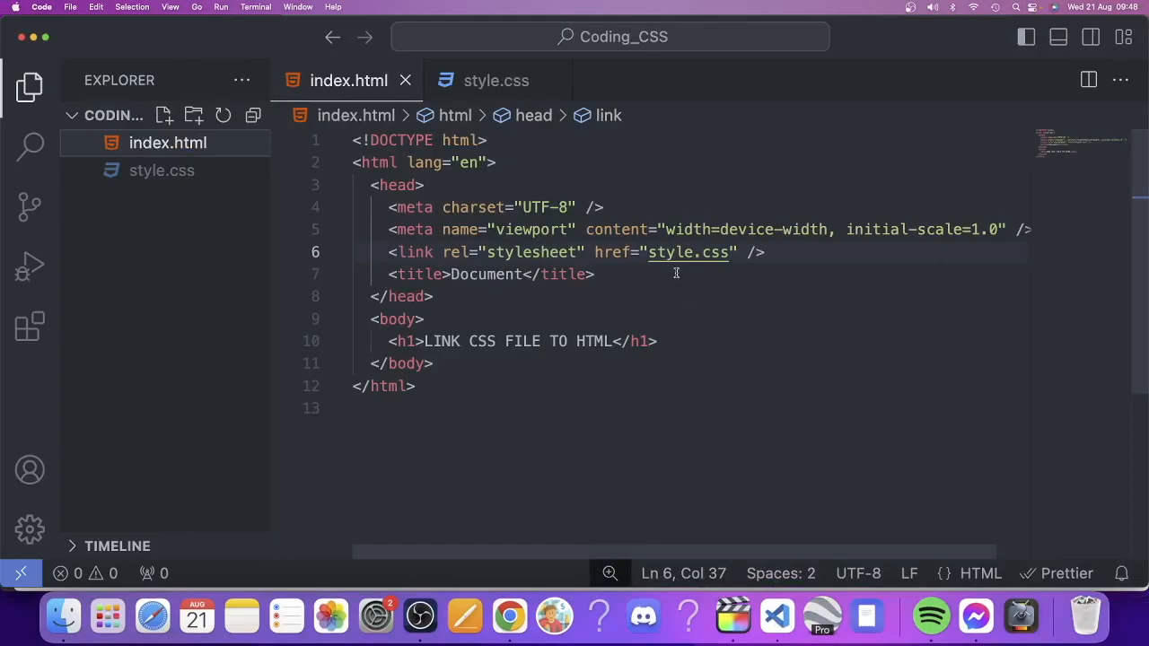
mouse_move(689, 252)
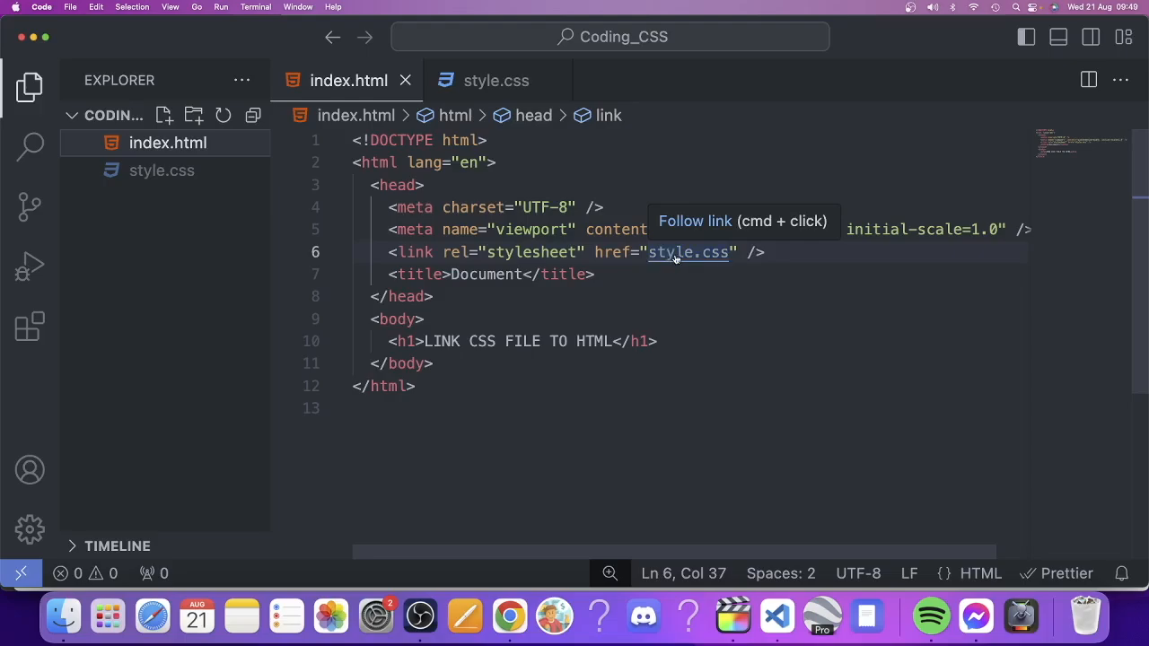
click(689, 252)
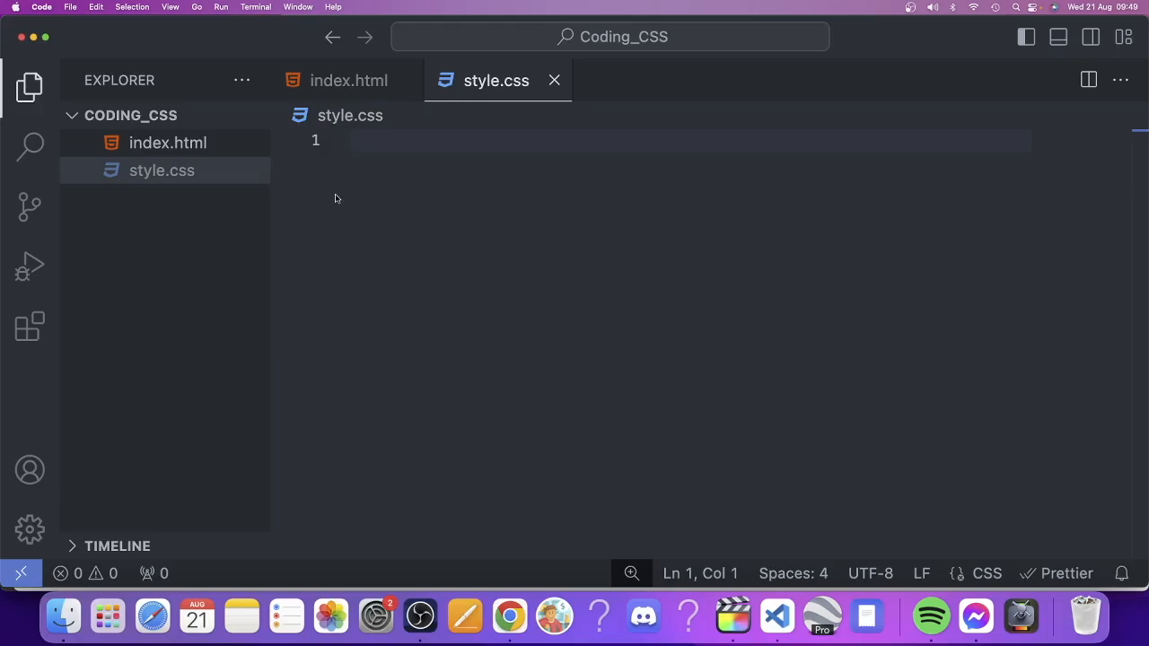
mouse_move(168, 143)
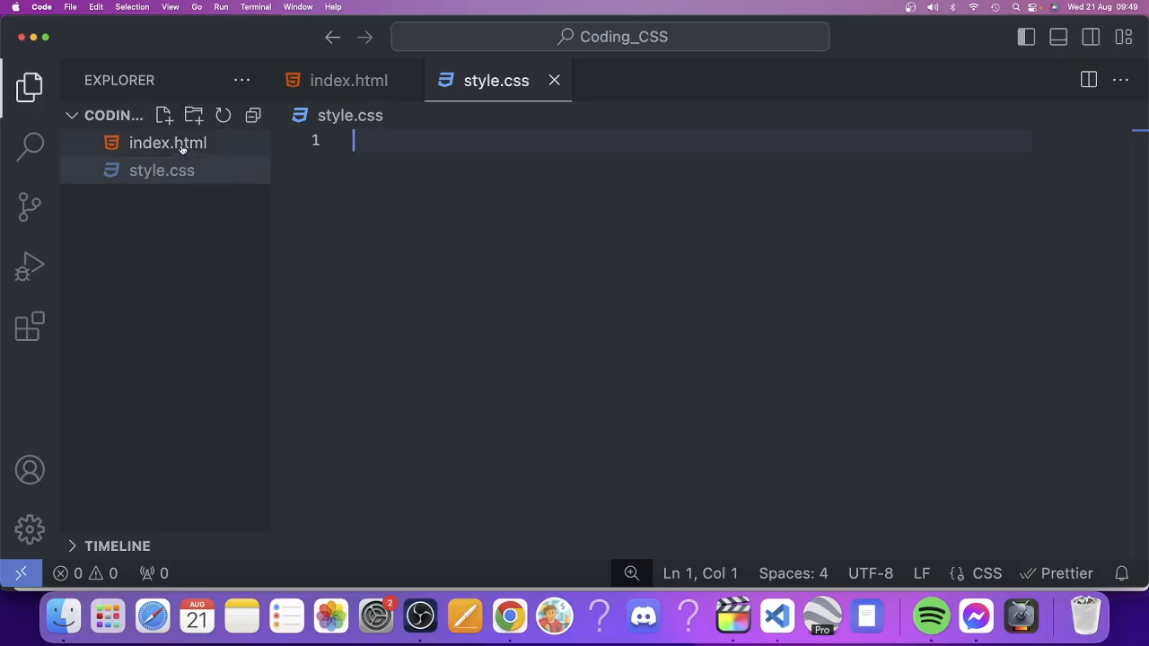
click(348, 79)
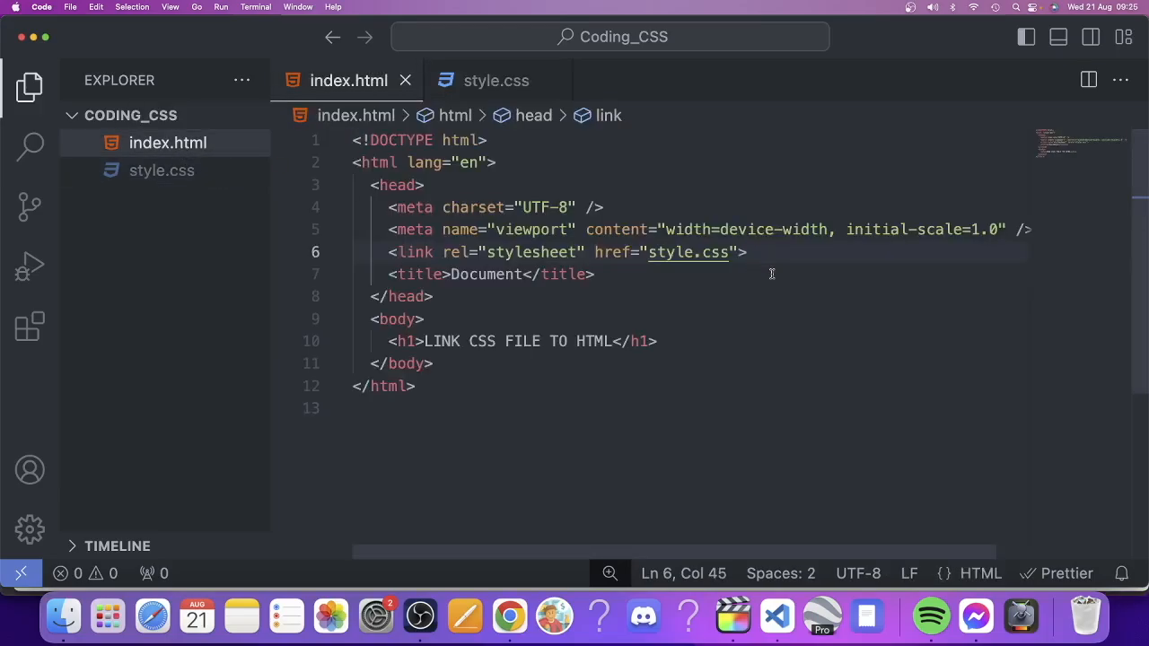
mouse_move(216, 201)
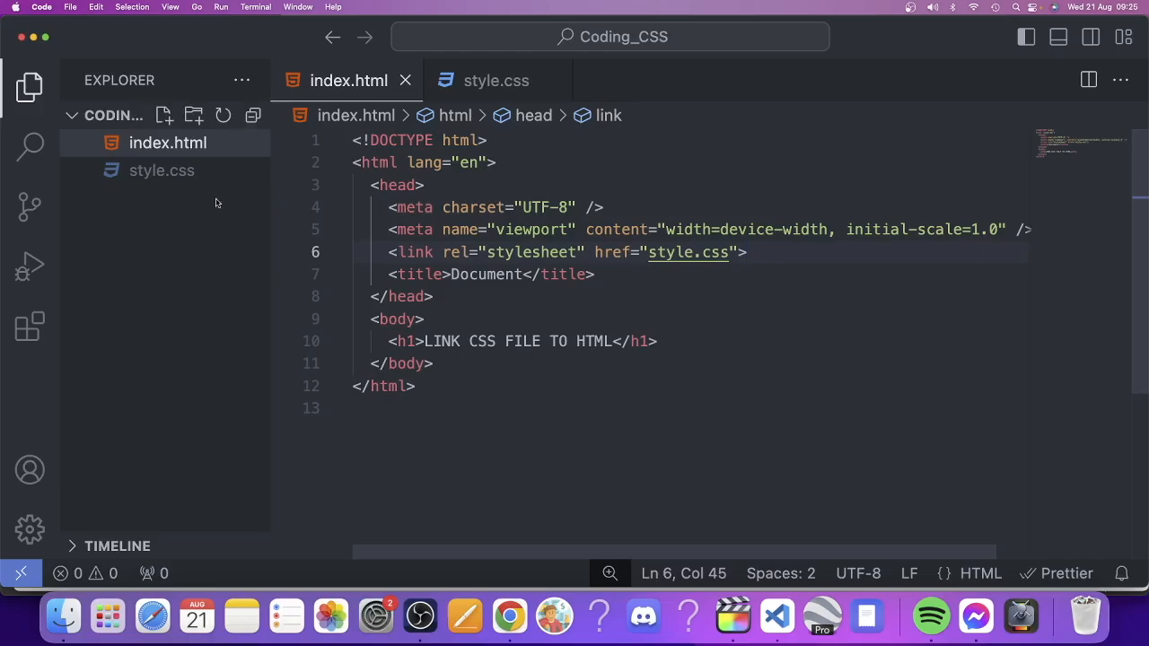
click(495, 79)
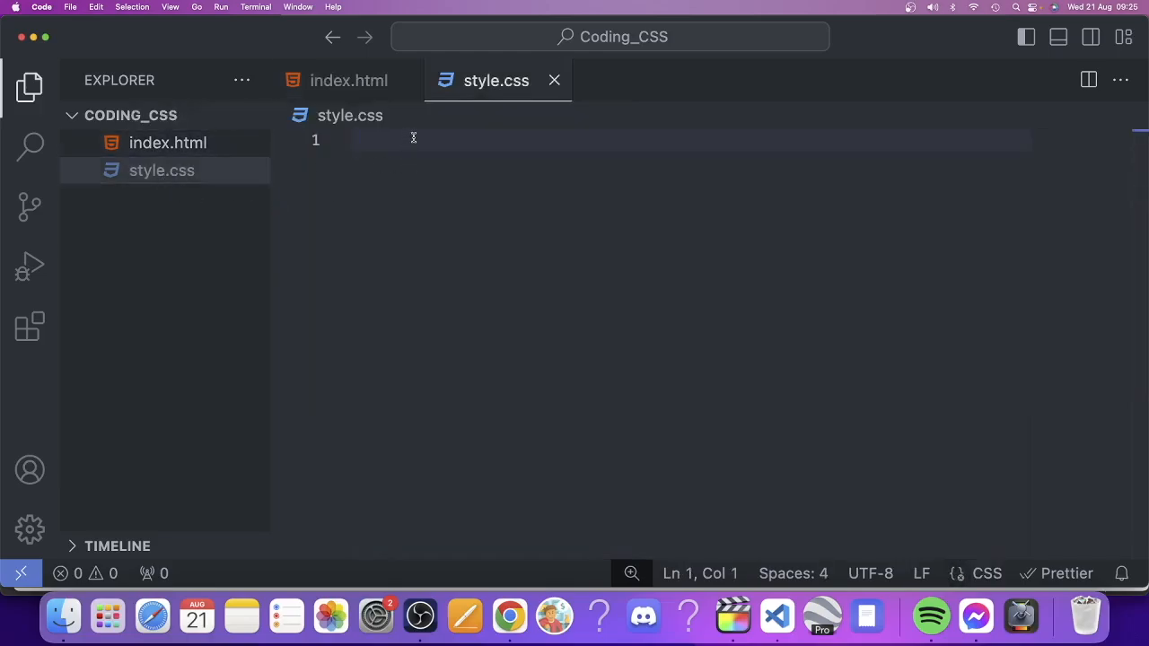
click(348, 79)
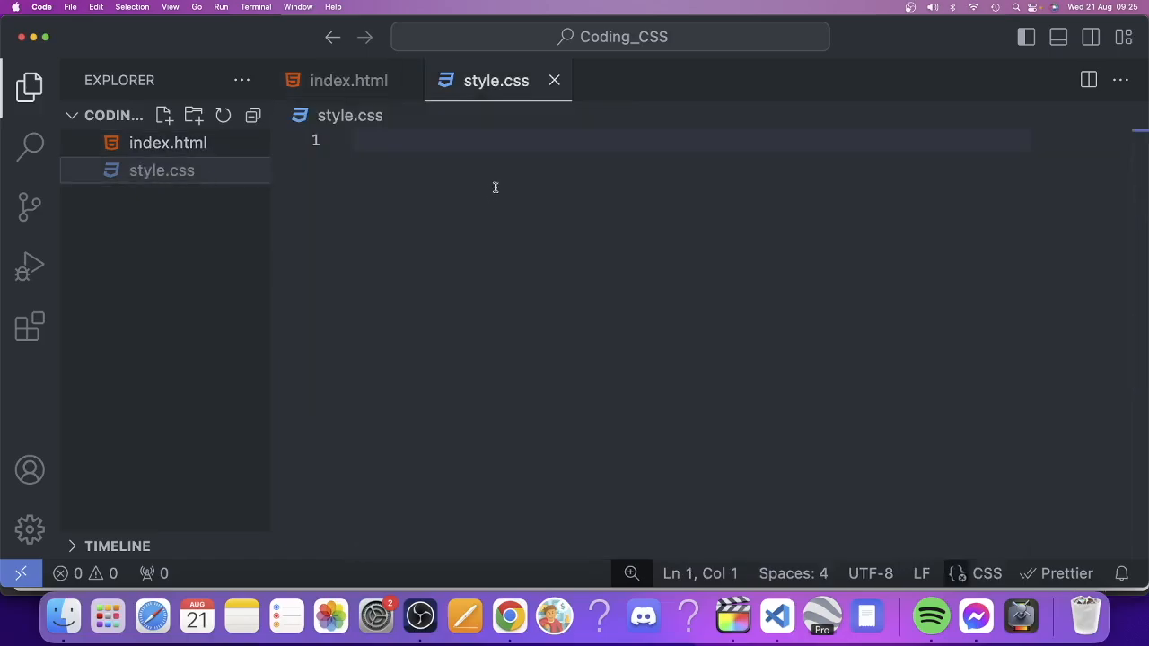
Write an h1 rule with color: blue; in style.css and bring up the page in Chrome.
text(h)
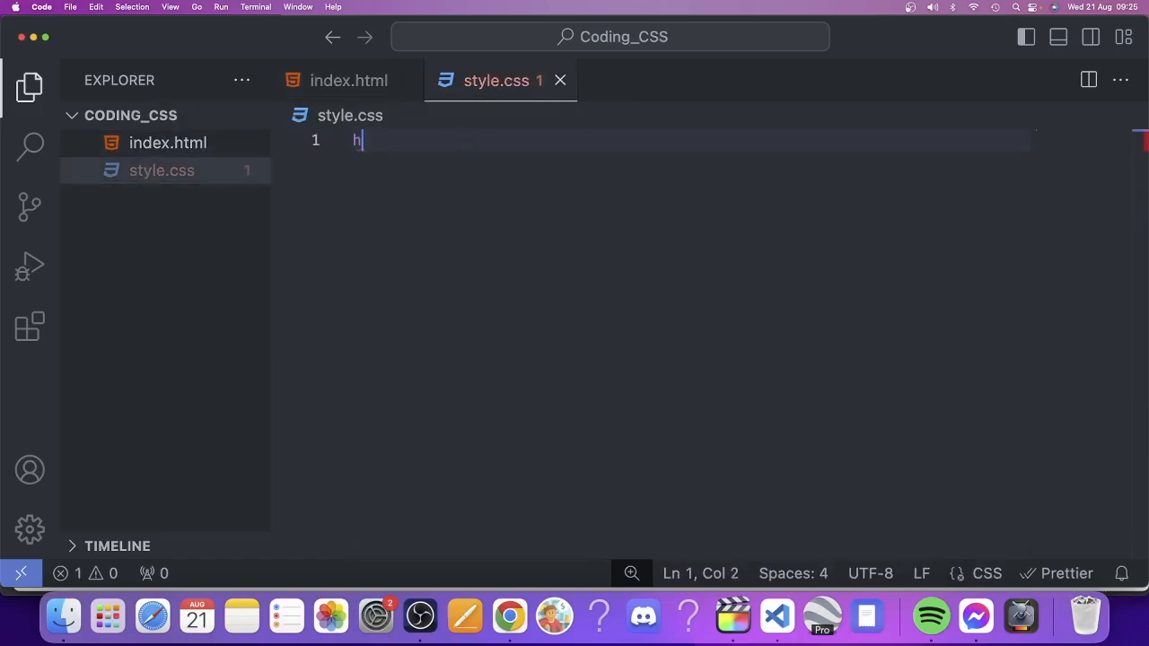
text(1{)
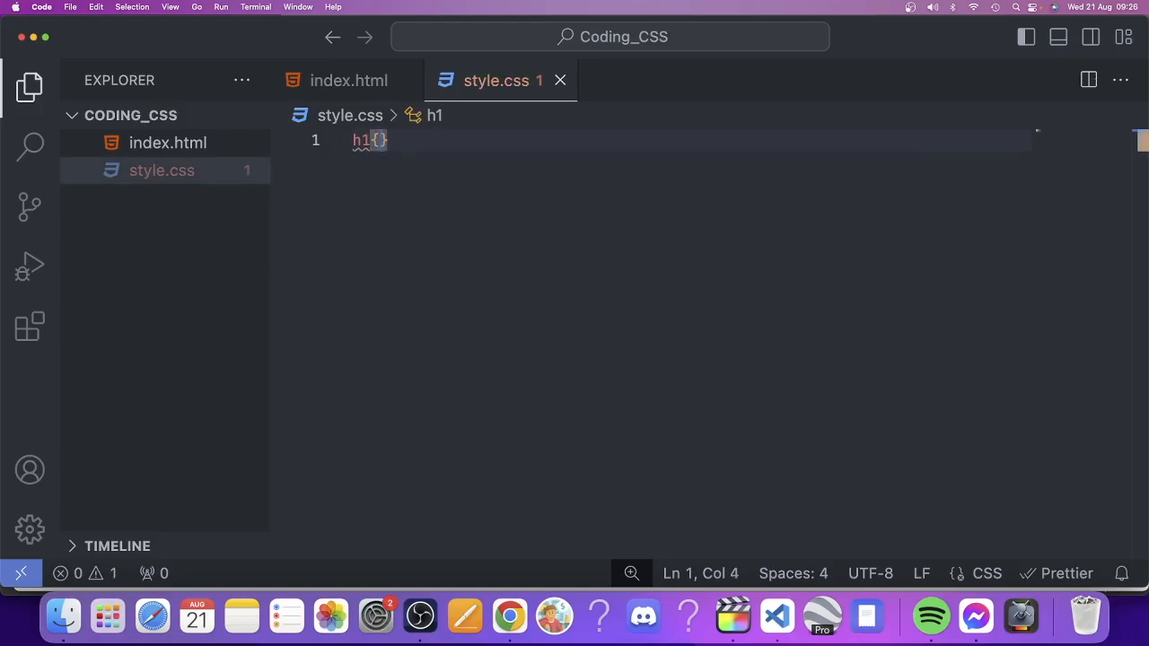
key(Return)
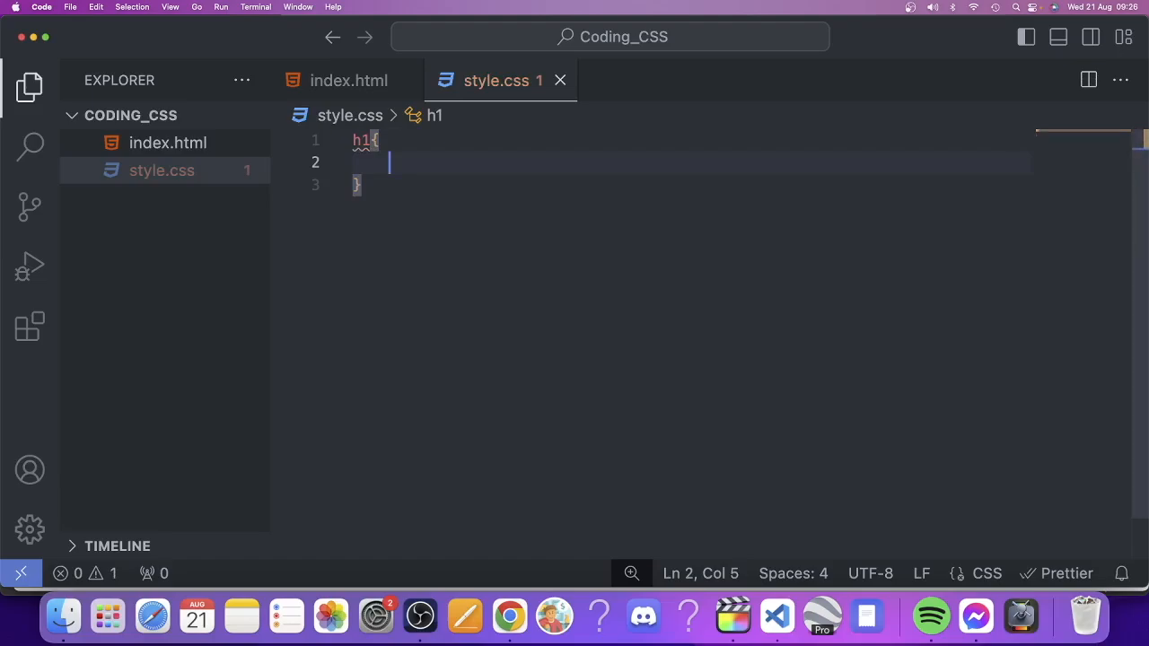
text(color:)
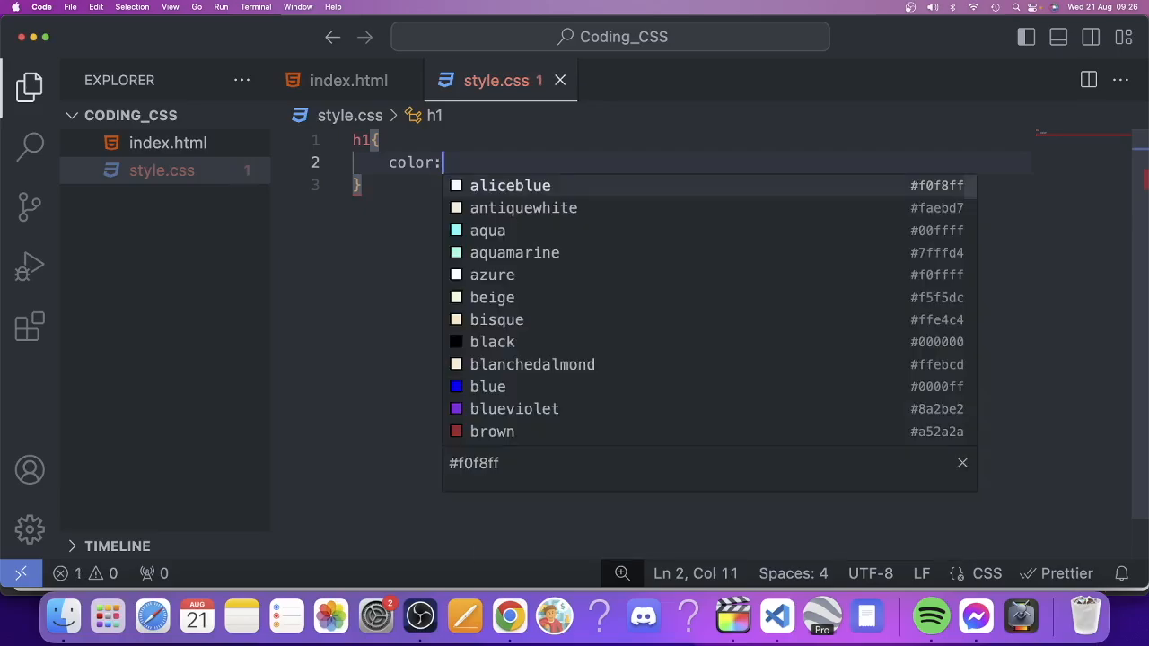
mouse_move(488, 386)
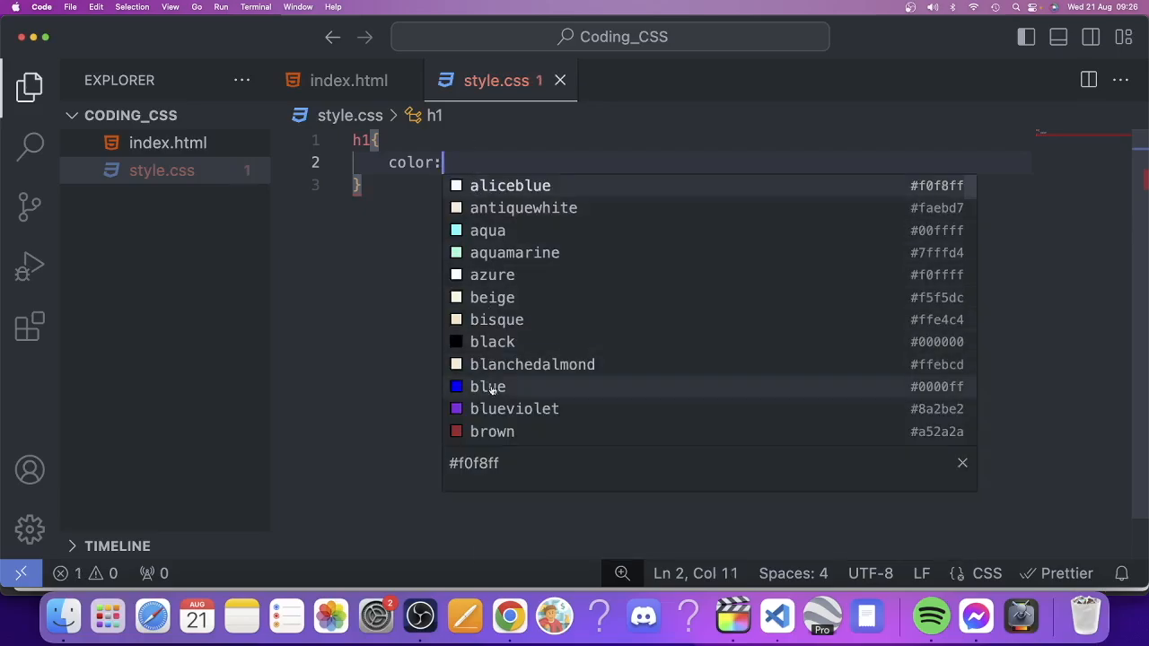
click(489, 386)
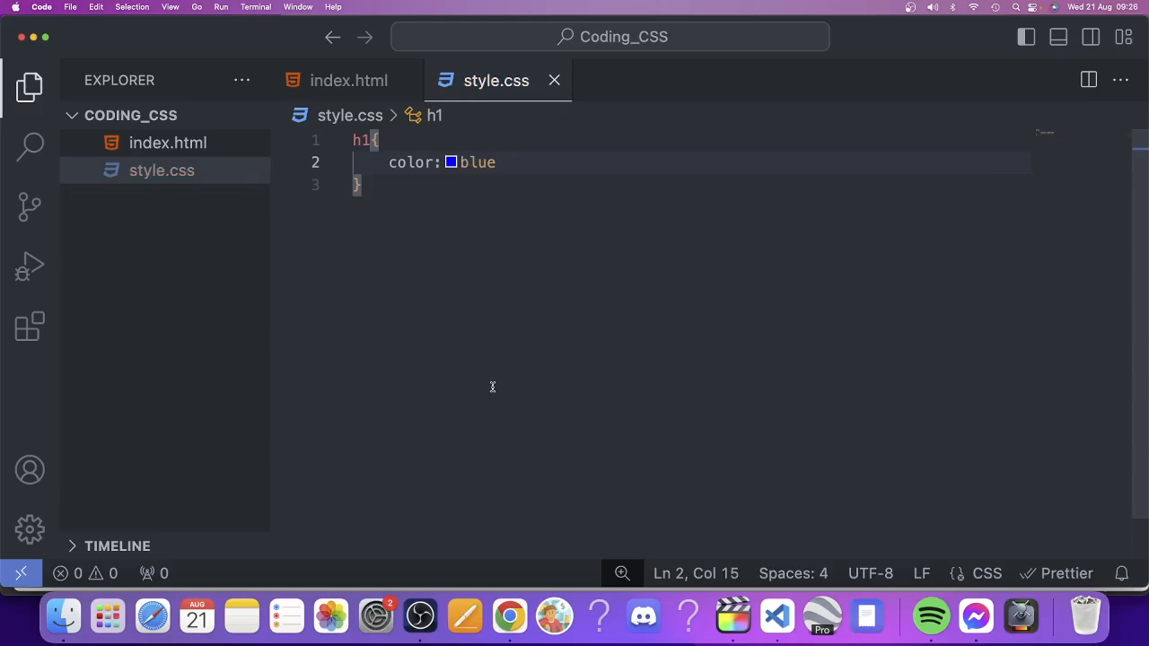
text(;)
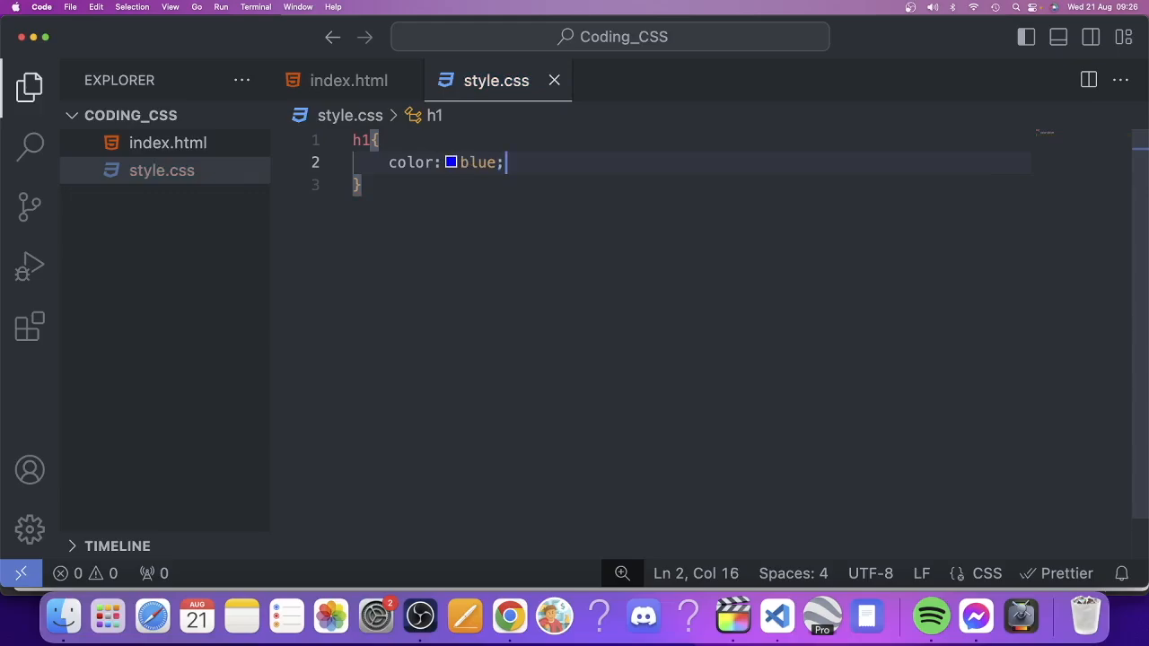
mouse_move(492, 387)
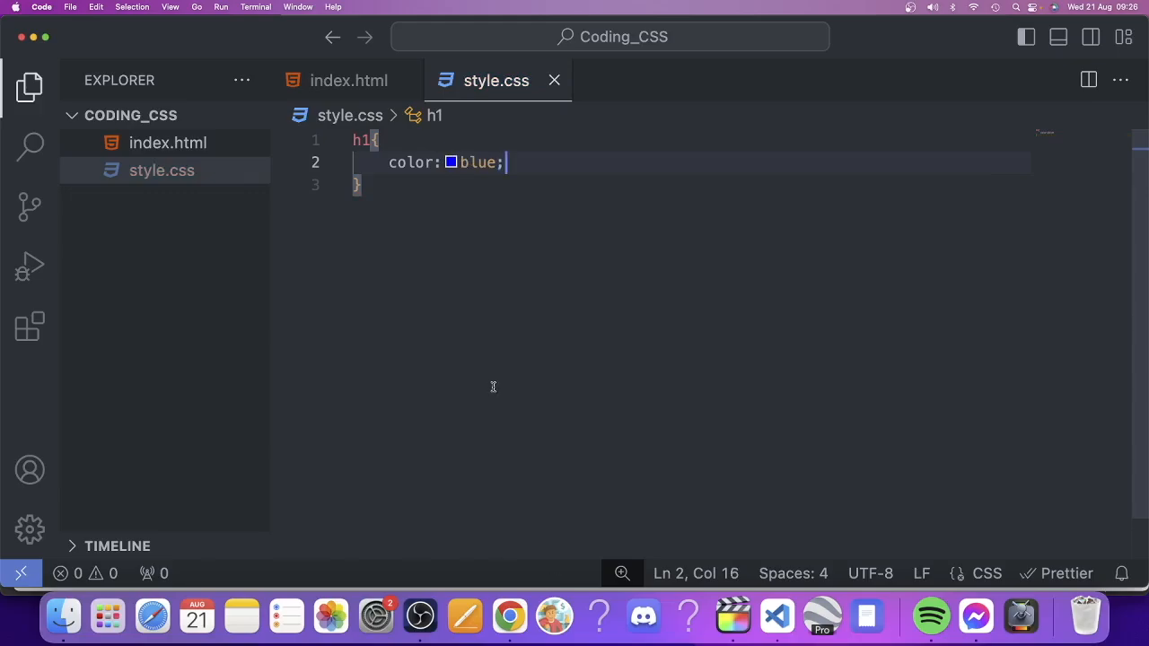
click(510, 616)
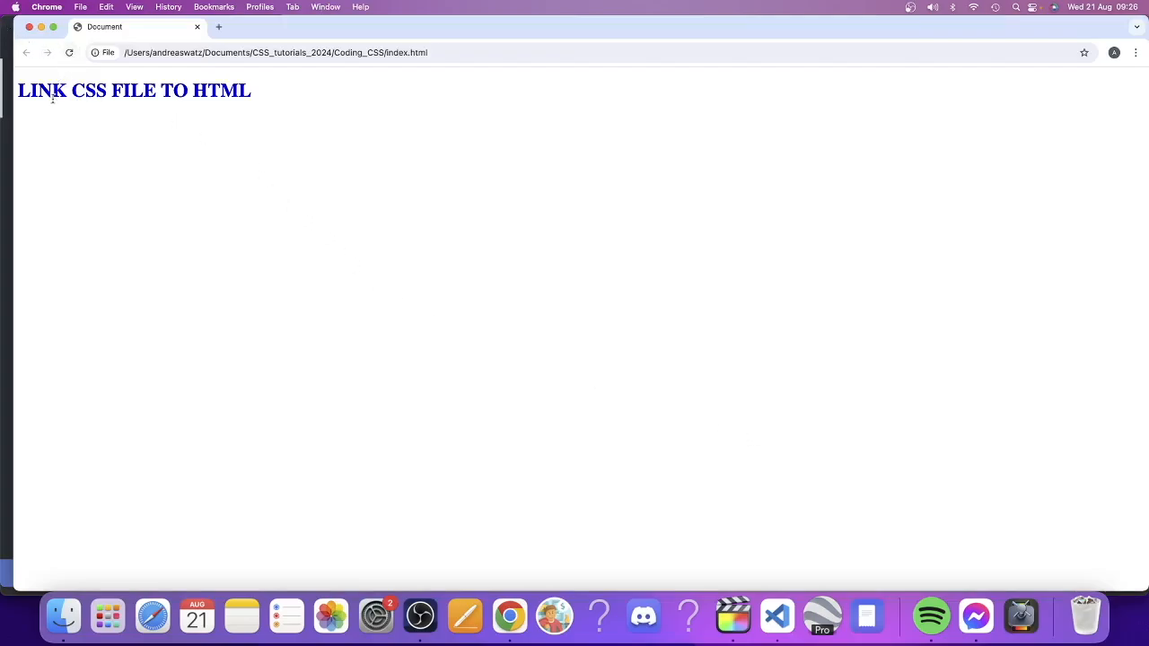
mouse_move(232, 115)
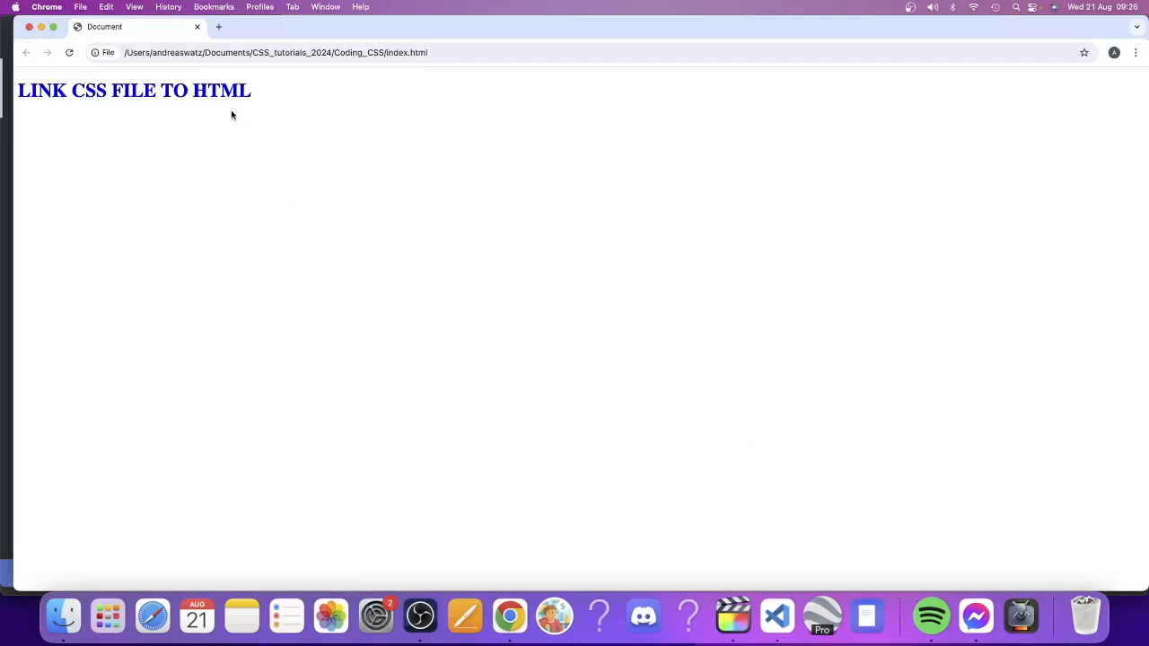
mouse_move(294, 117)
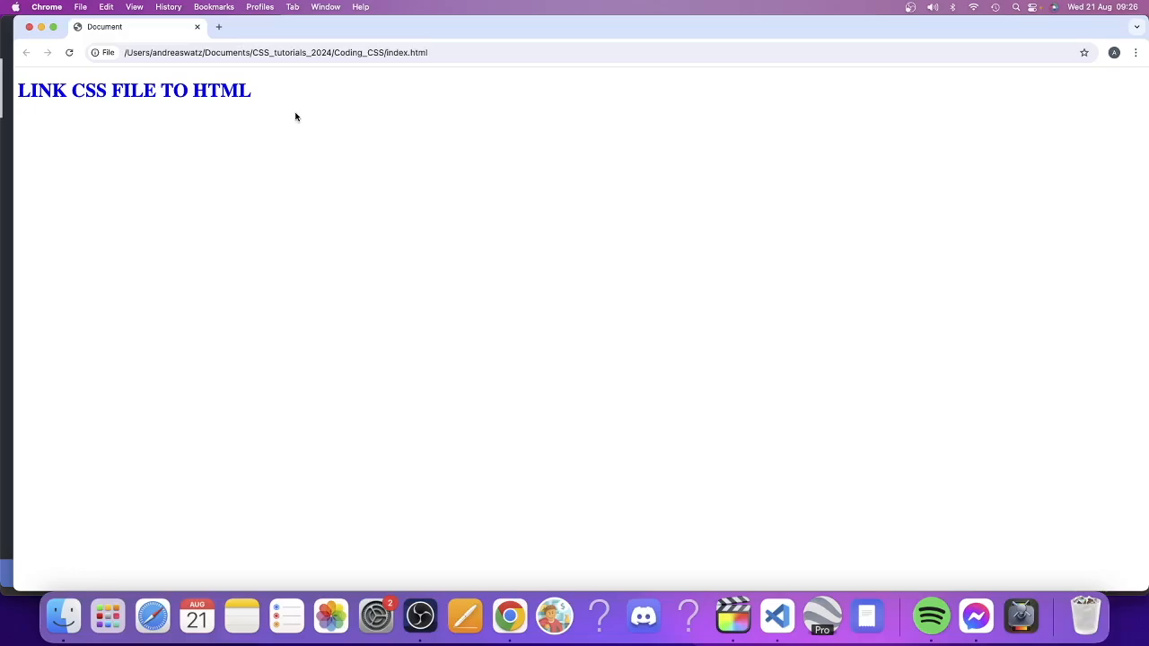
Confirm the blue heading in Chrome and return to the code editor.
click(775, 615)
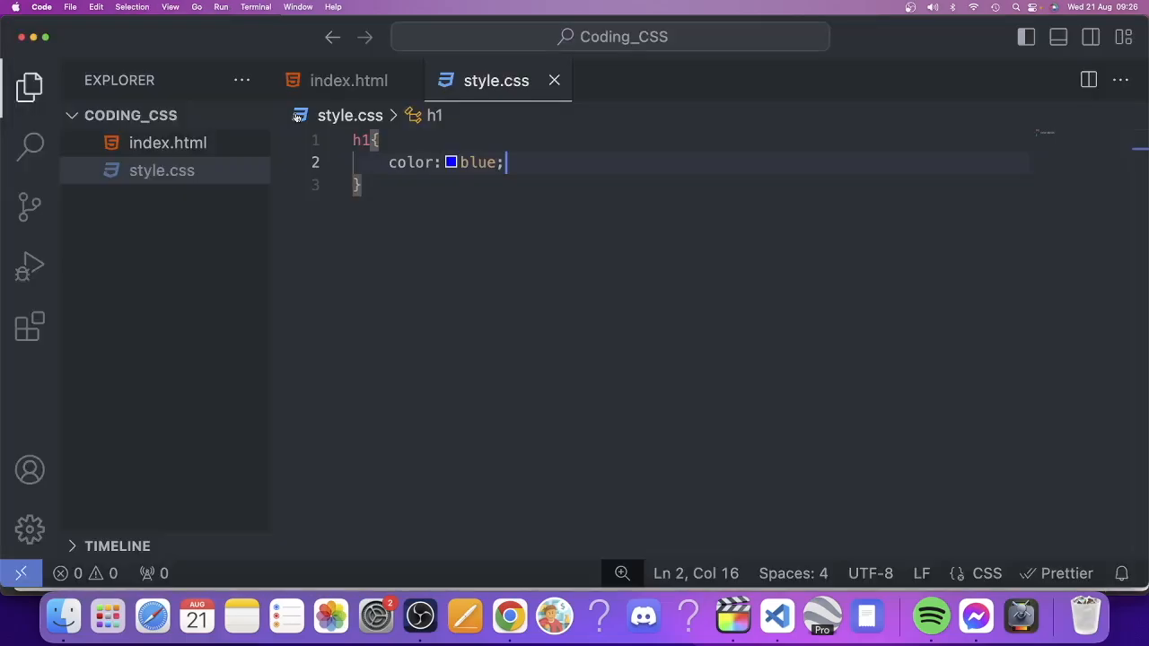
Make the stylesheet link tag in index.html self-closing again and recheck Chrome.
click(348, 79)
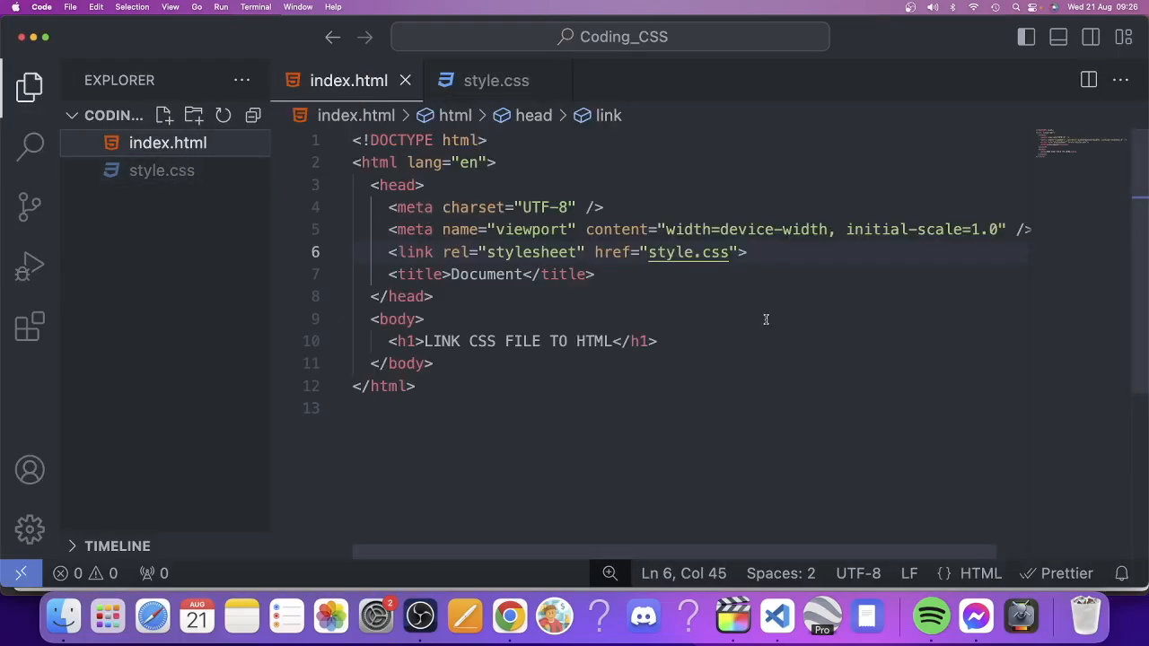
mouse_move(690, 251)
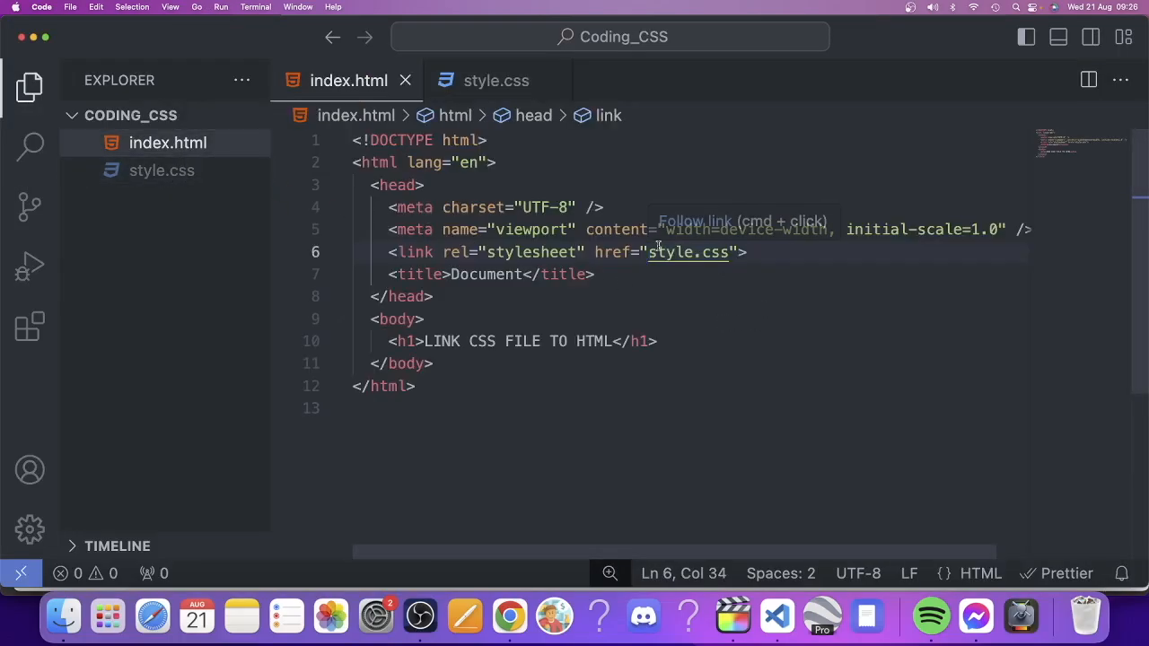
text(.)
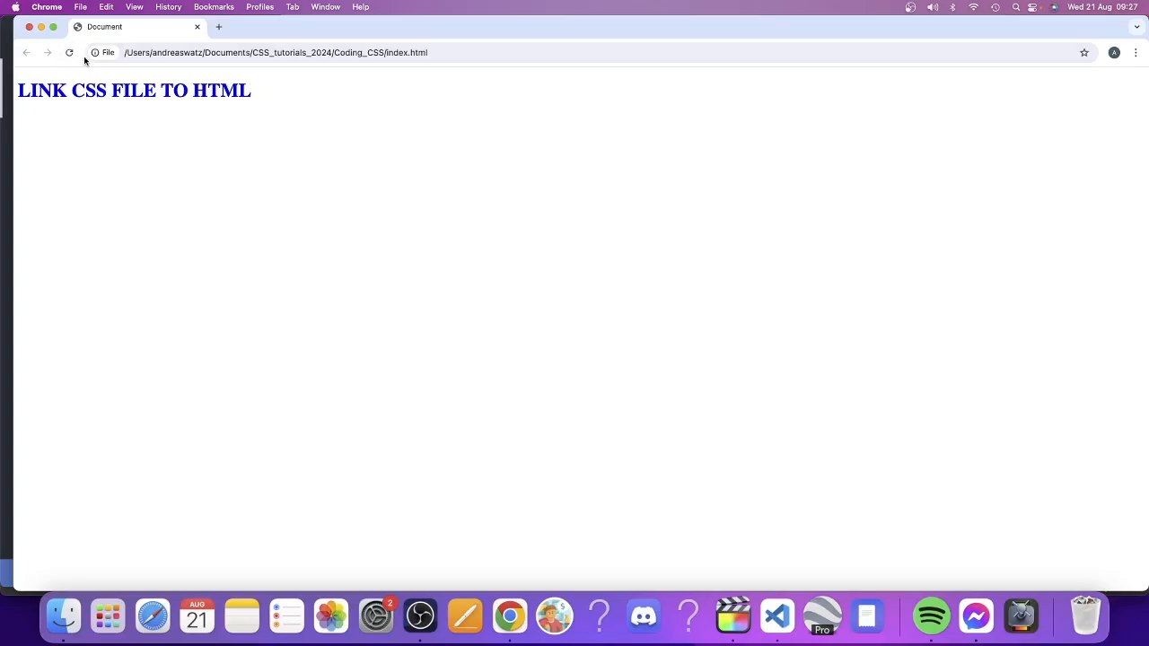
click(775, 616)
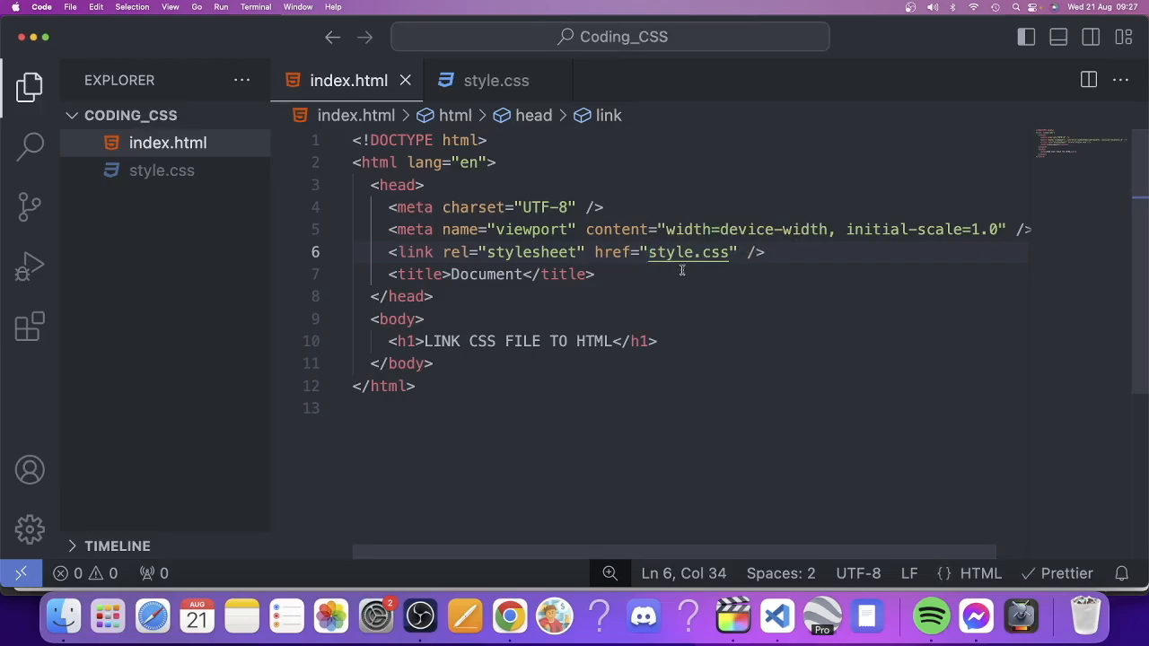
double_click(689, 251)
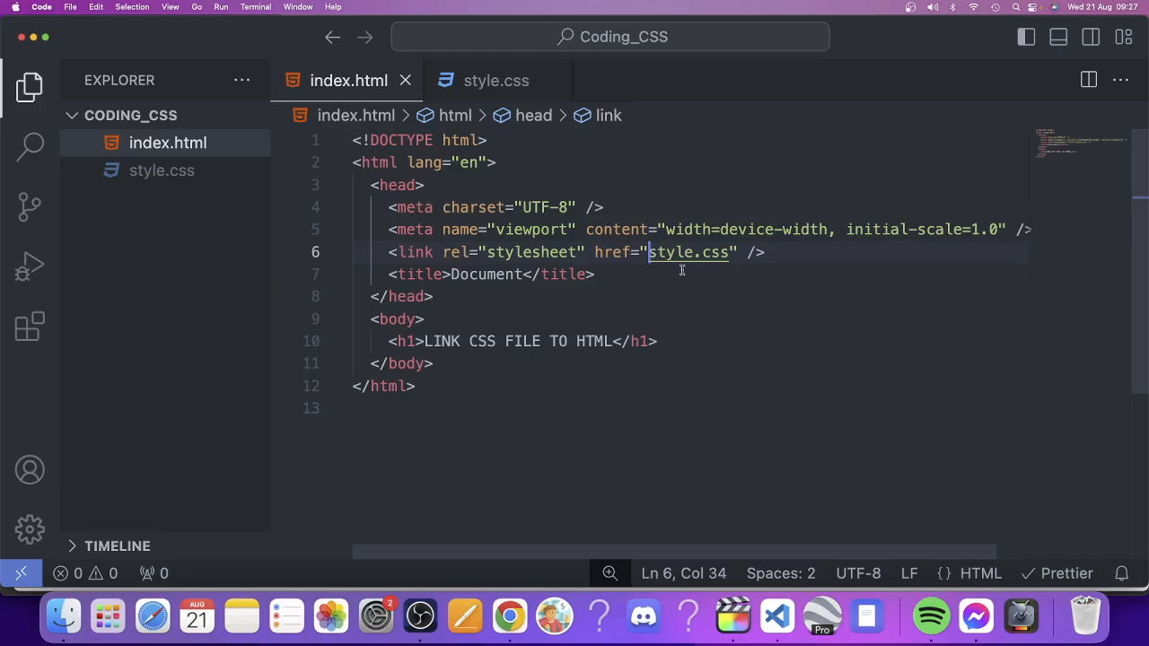